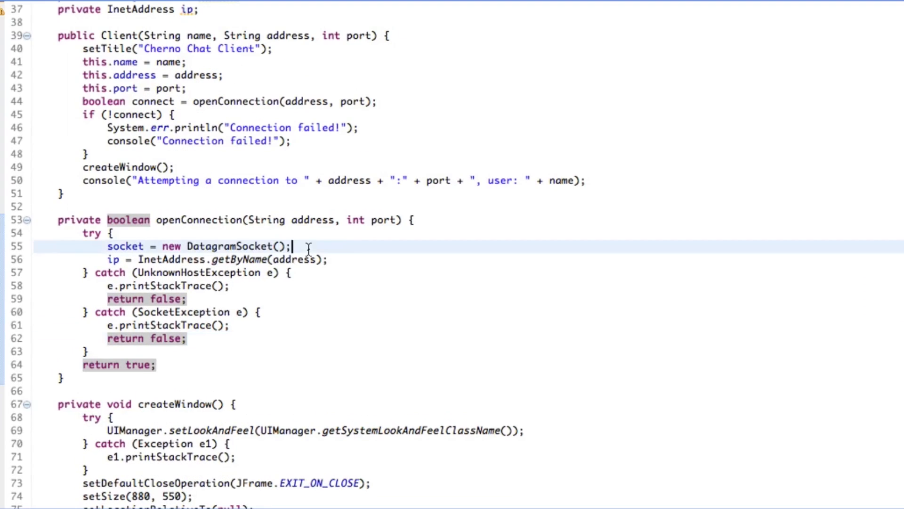
# - Browse through the Client.java code, selecting spots around the socket setup to review it
pyautogui.scroll(3)
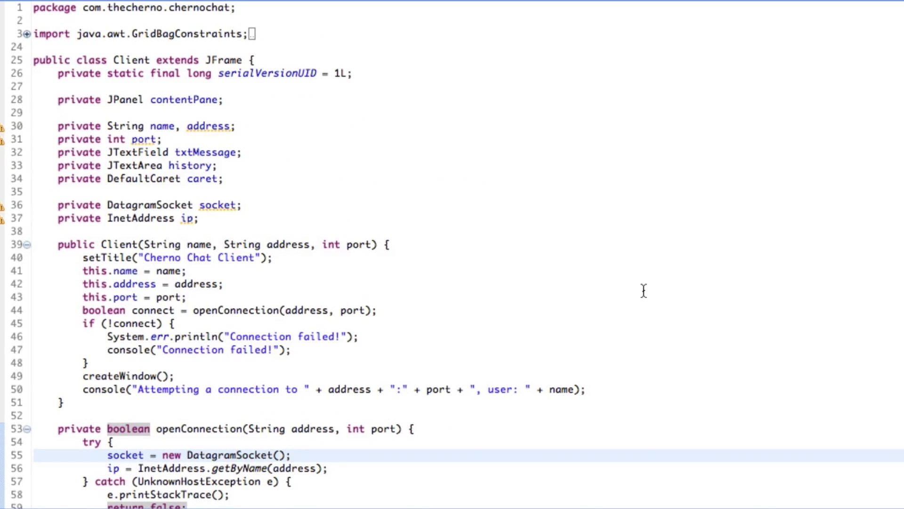
pyautogui.click(291, 455)
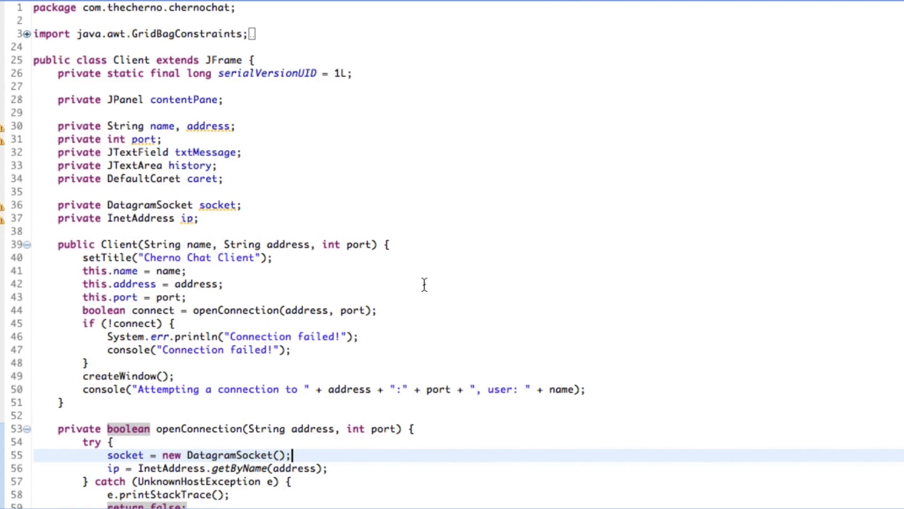
pyautogui.scroll(-3)
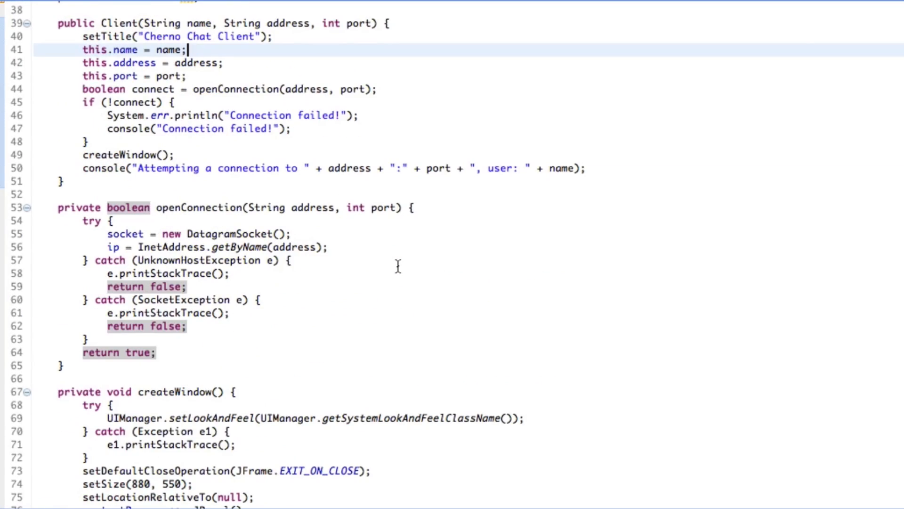
pyautogui.scroll(-3)
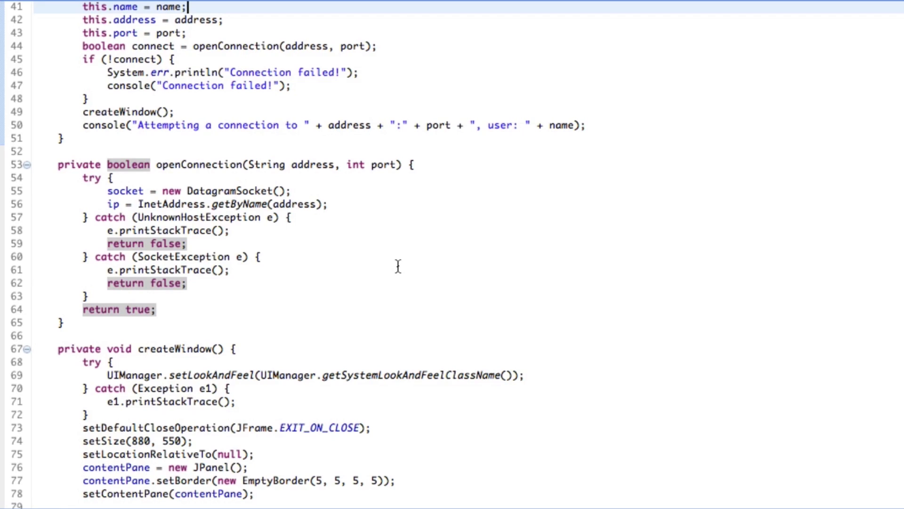
pyautogui.scroll(3)
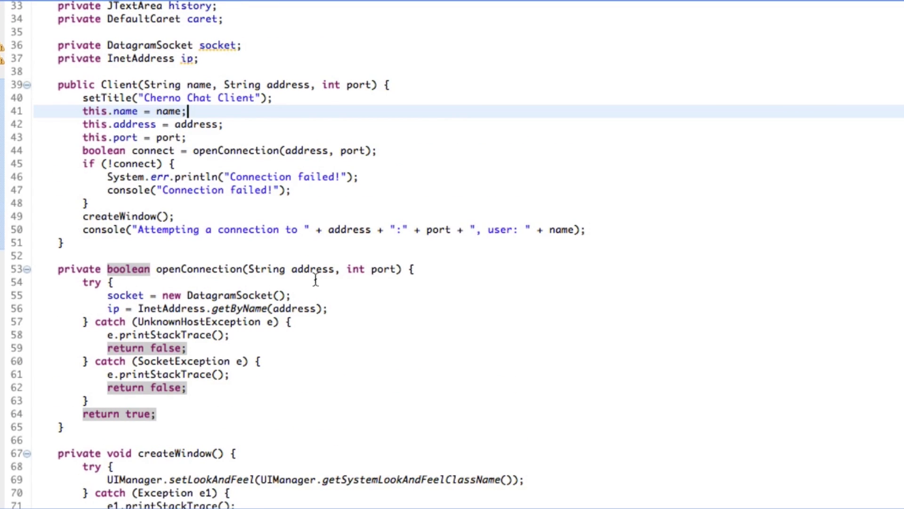
pyautogui.click(247, 269)
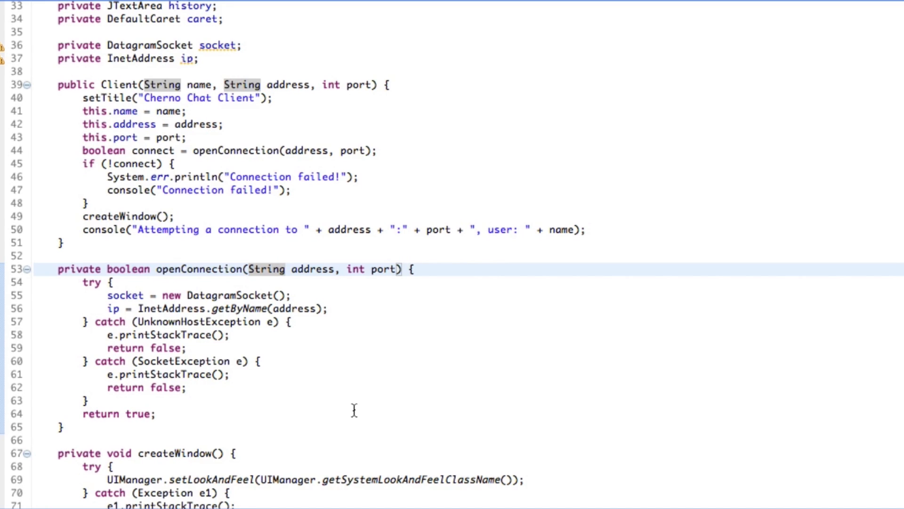
pyautogui.scroll(3)
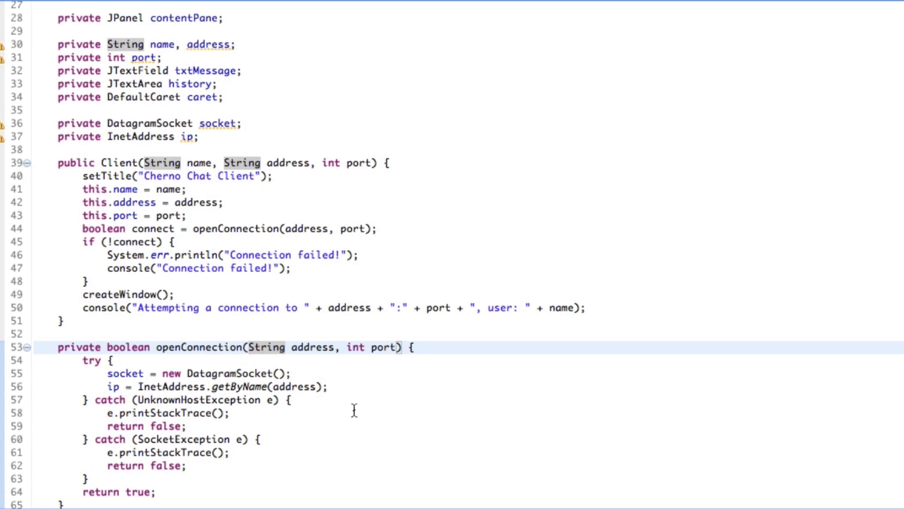
pyautogui.click(248, 347)
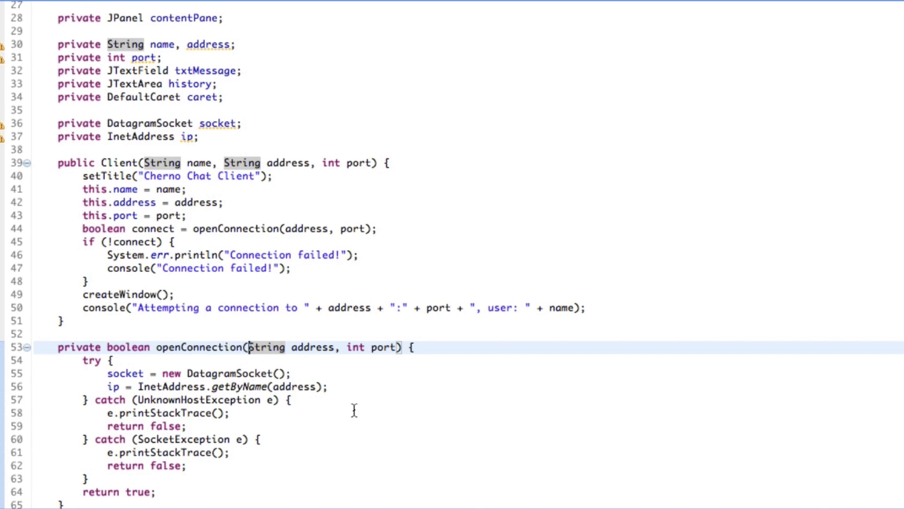
pyautogui.scroll(-3)
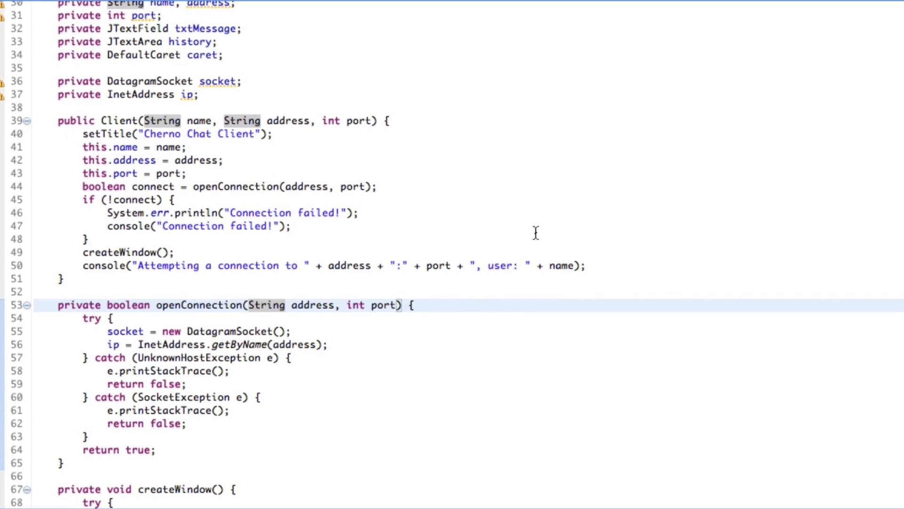
pyautogui.click(247, 304)
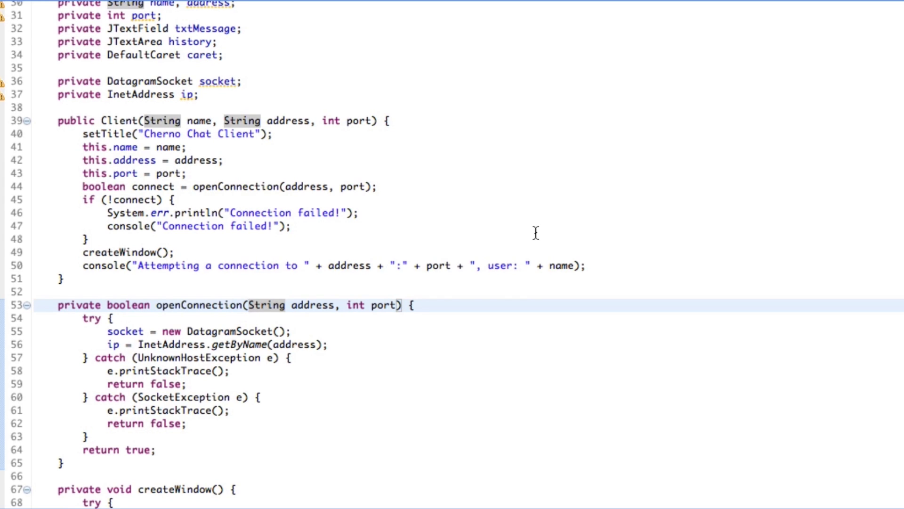
# - Check the DatagramSocket constructor docs, then switch to Login and select its Port text field in the designer
pyautogui.scroll(-3)
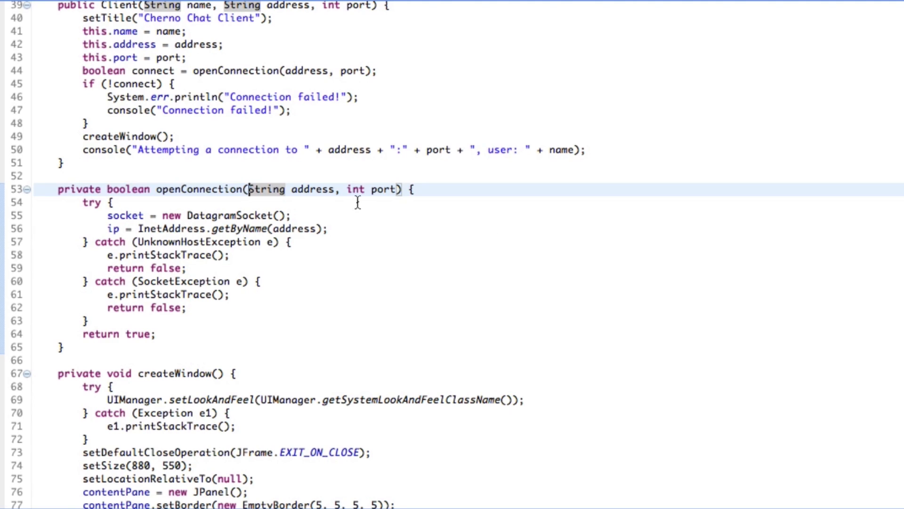
pyautogui.scroll(3)
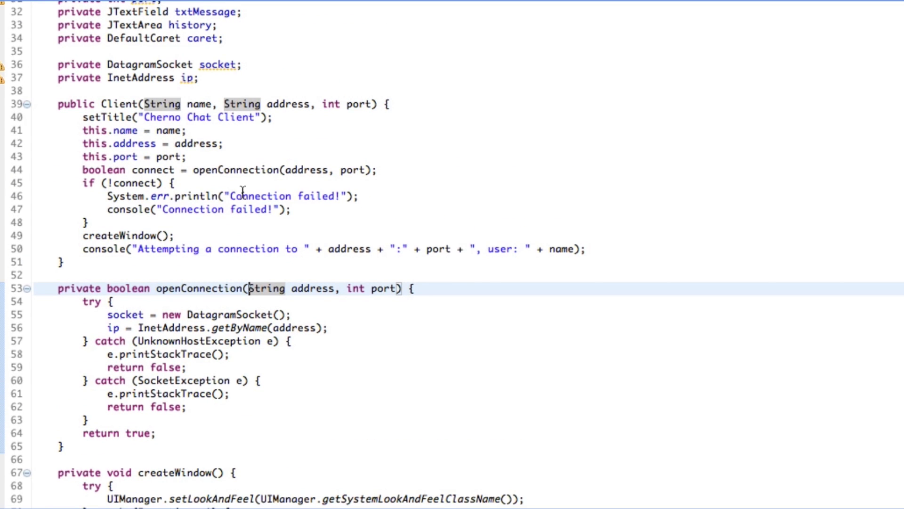
pyautogui.scroll(3)
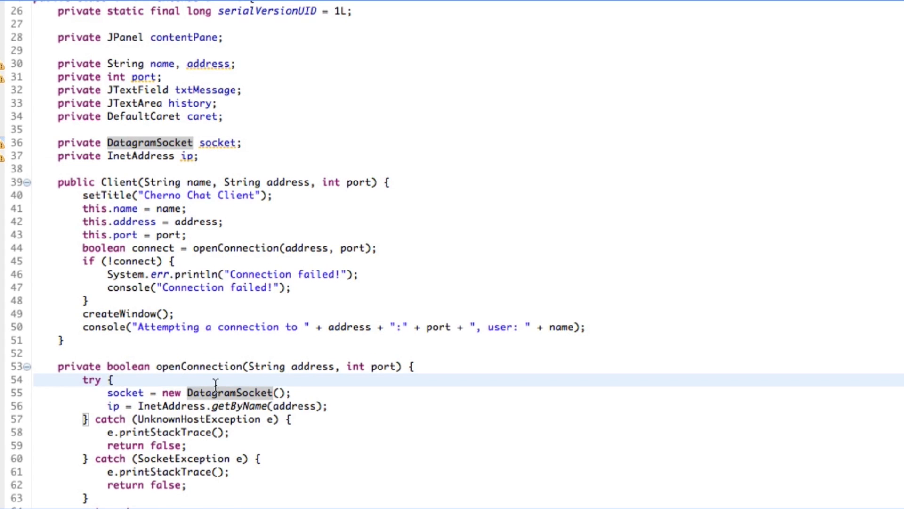
pyautogui.scroll(-3)
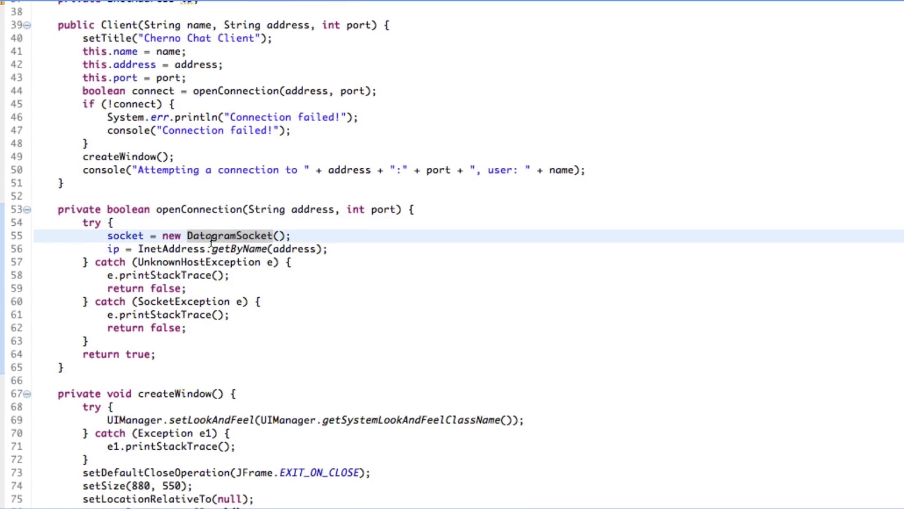
pyautogui.moveTo(512, 203)
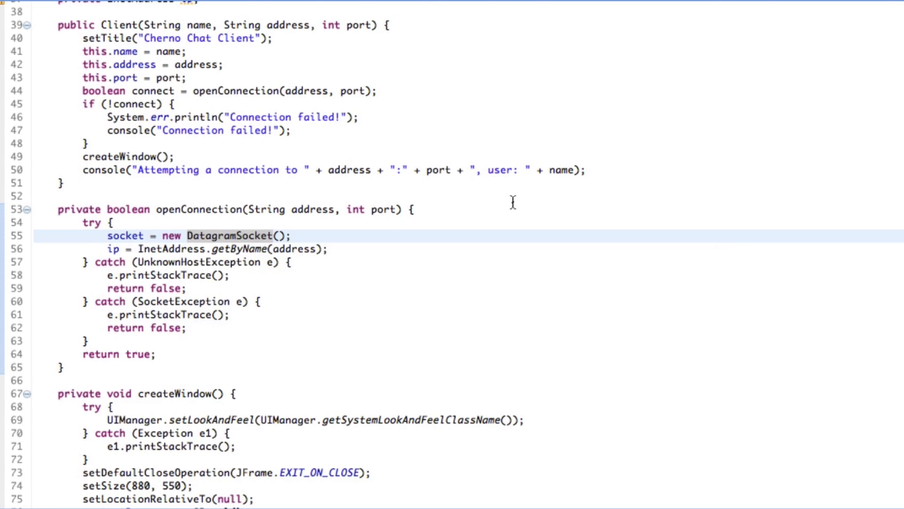
pyautogui.moveTo(217, 236)
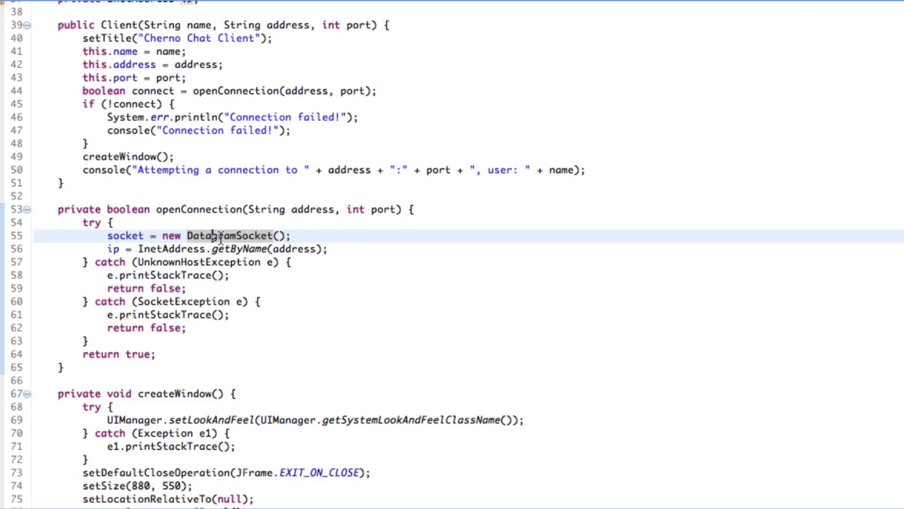
pyautogui.moveTo(225, 235)
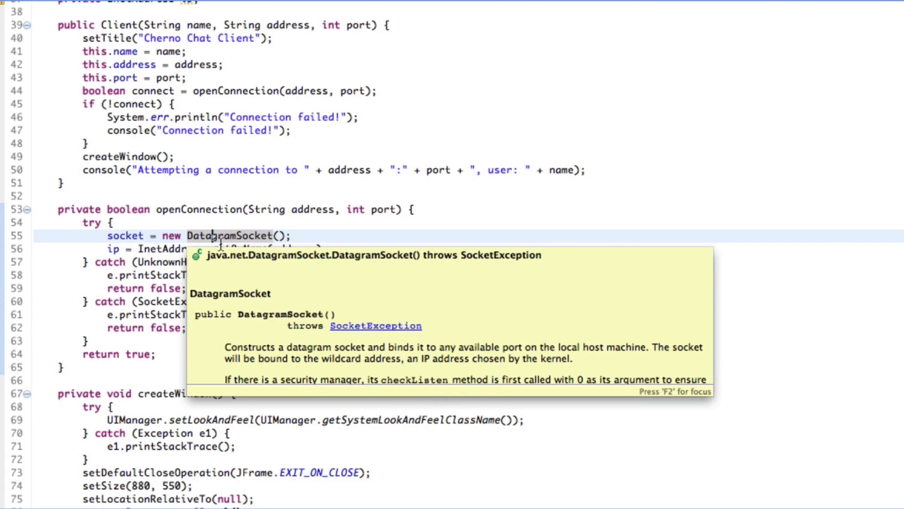
pyautogui.press('F2')
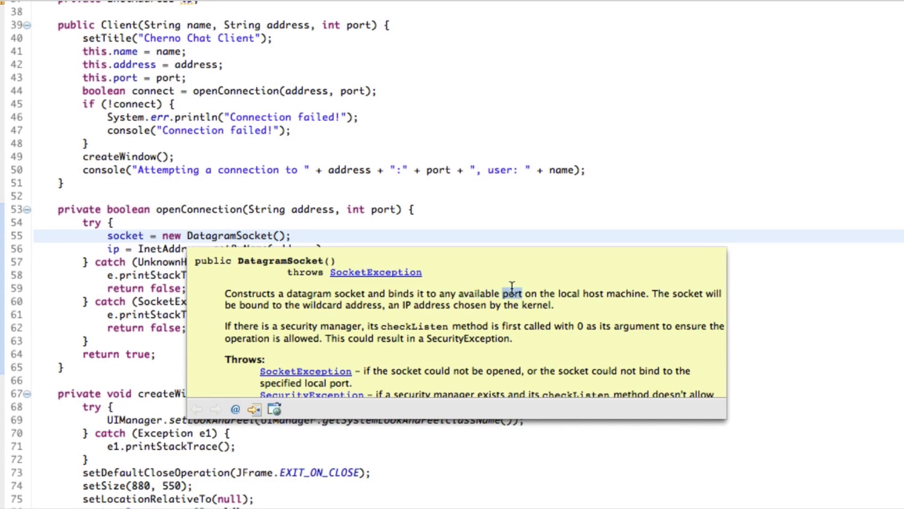
pyautogui.moveTo(649, 281)
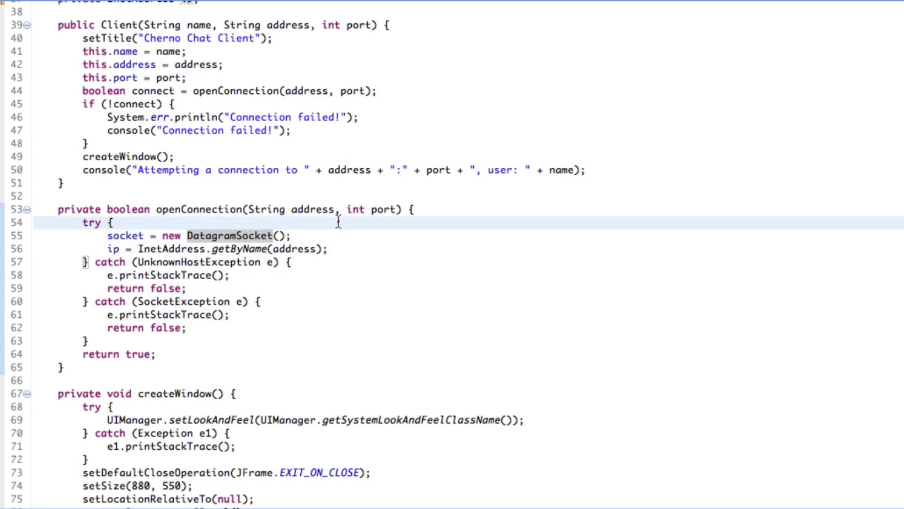
pyautogui.click(114, 223)
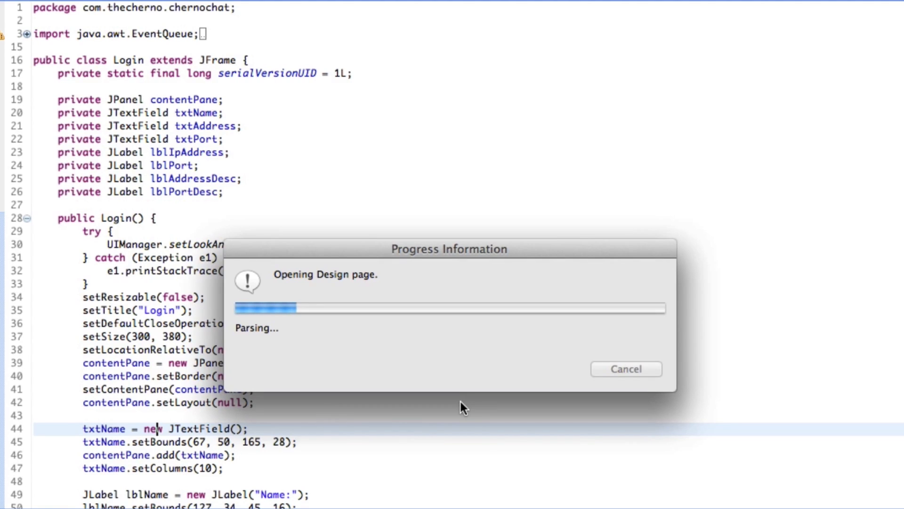
pyautogui.moveTo(486, 410)
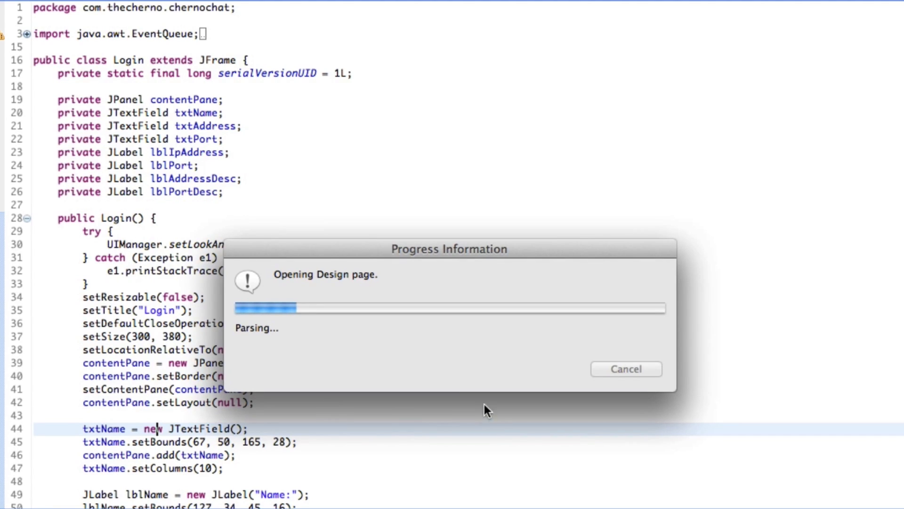
pyautogui.moveTo(482, 418)
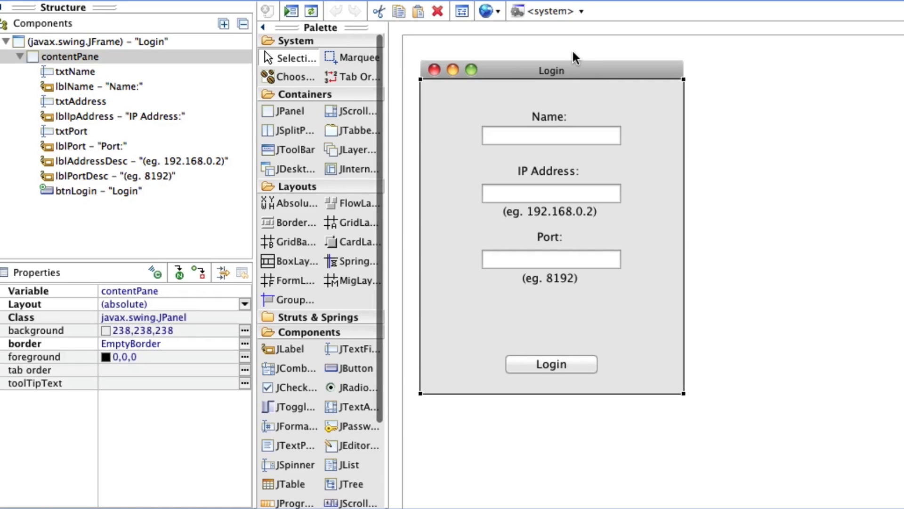
pyautogui.moveTo(594, 232)
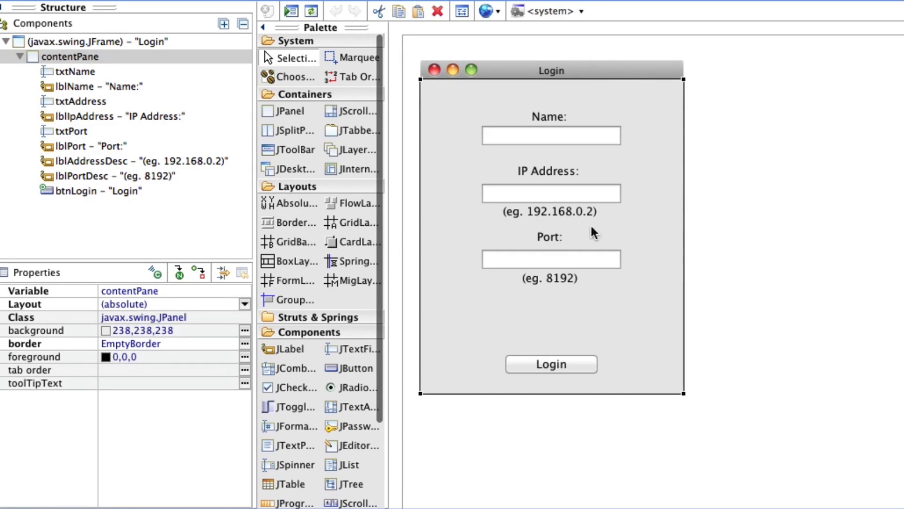
pyautogui.click(551, 258)
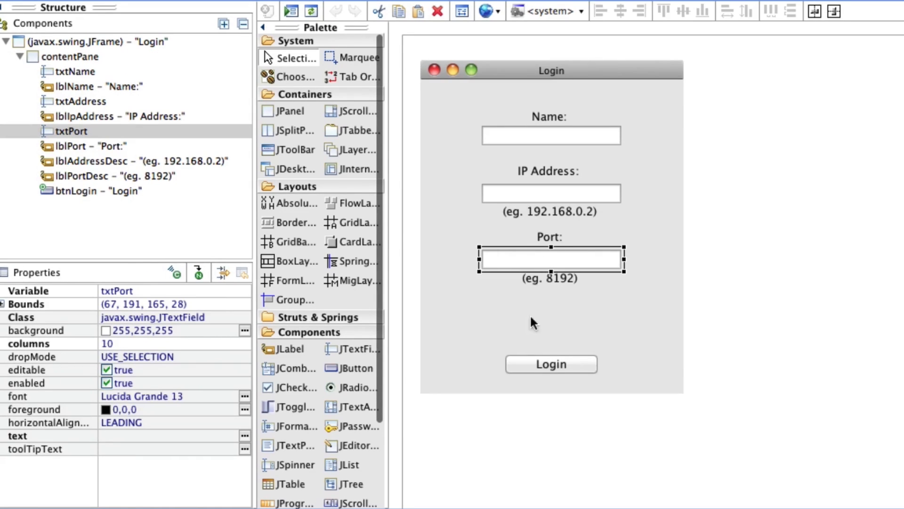
pyautogui.moveTo(522, 266)
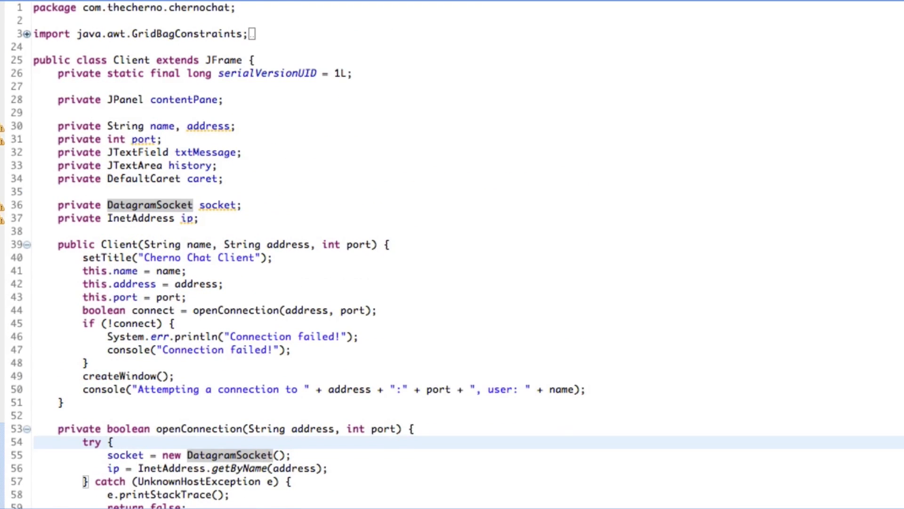
pyautogui.scroll(-3)
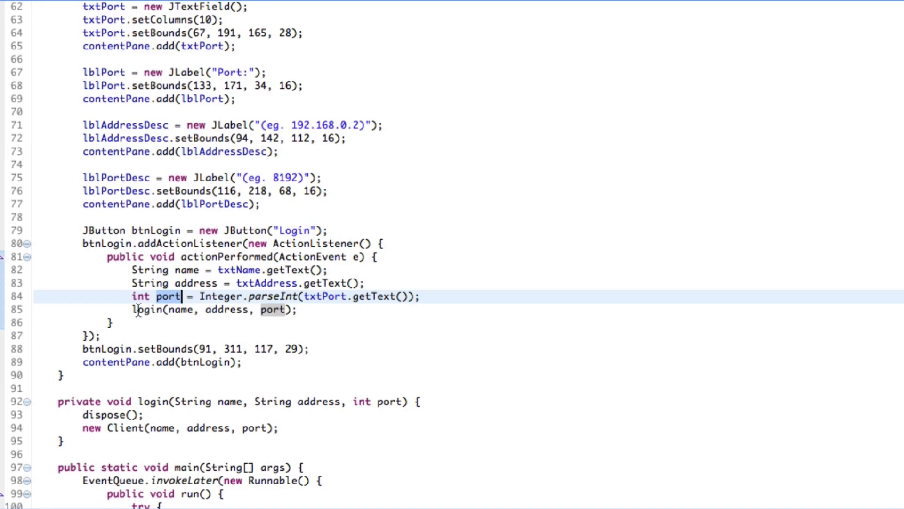
pyautogui.scroll(-3)
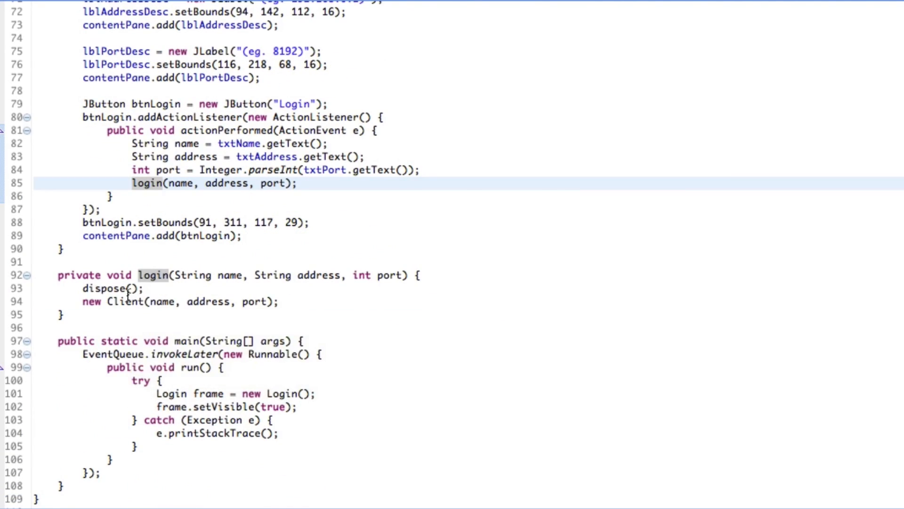
pyautogui.click(288, 302)
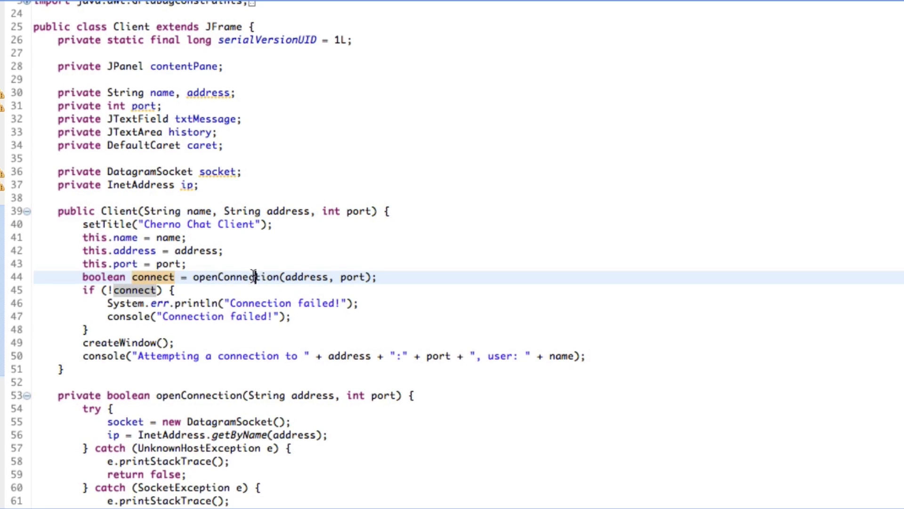
pyautogui.scroll(-3)
pyautogui.write('port')
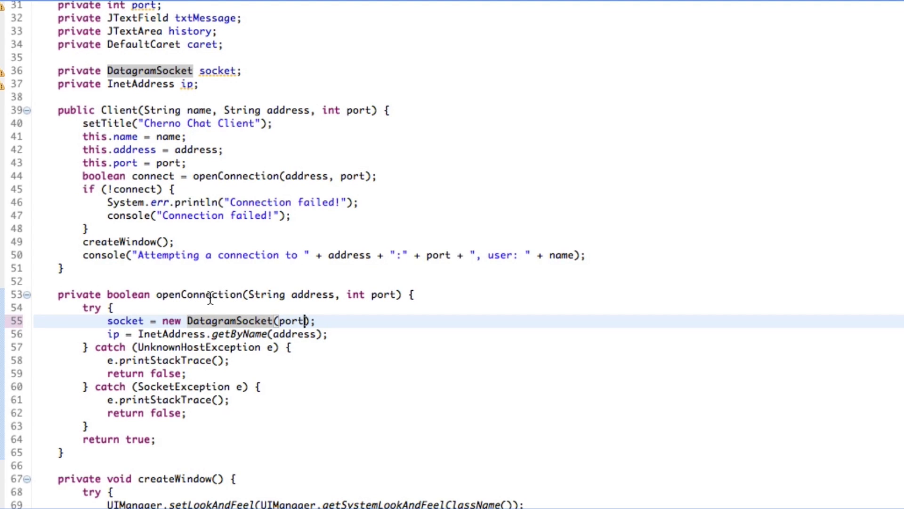
pyautogui.scroll(-3)
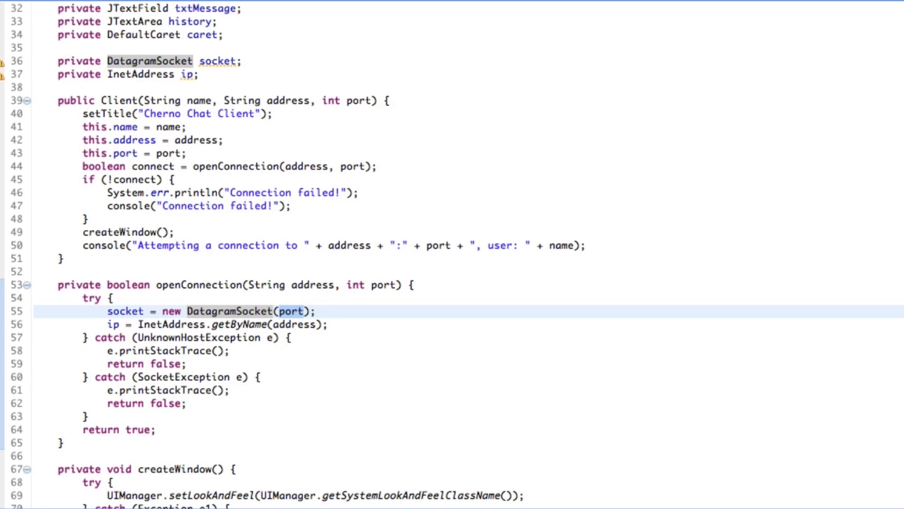
pyautogui.scroll(-3)
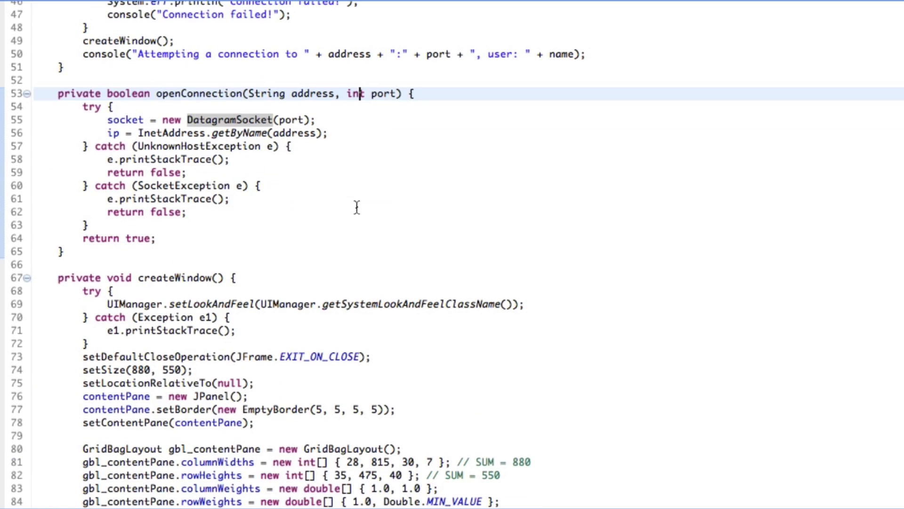
pyautogui.scroll(-3)
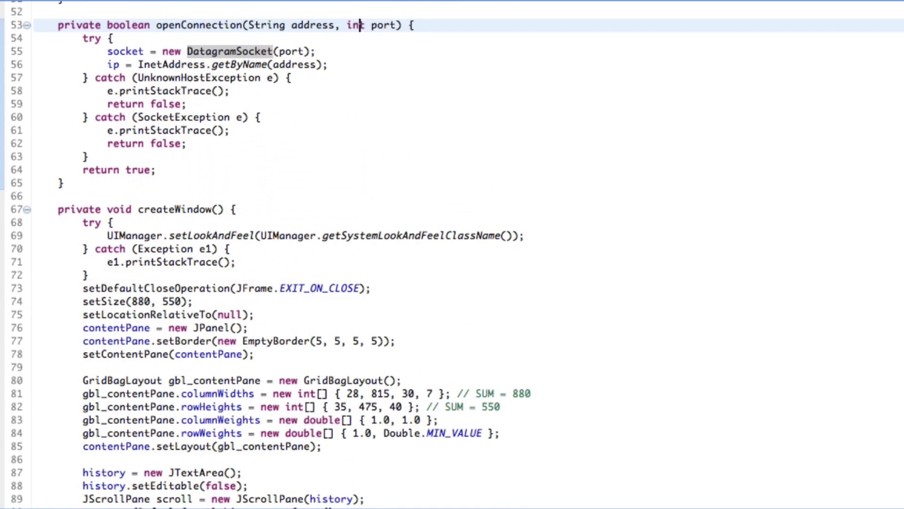
pyautogui.scroll(-3)
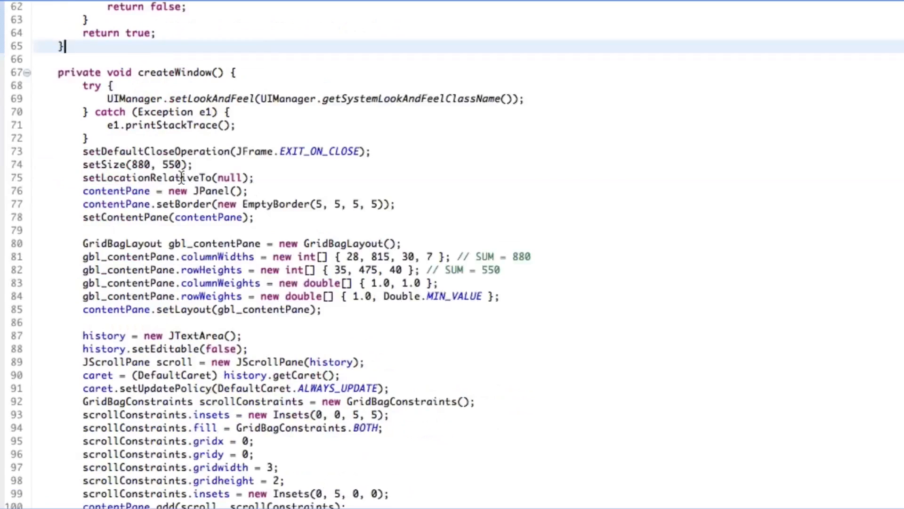
pyautogui.scroll(-3)
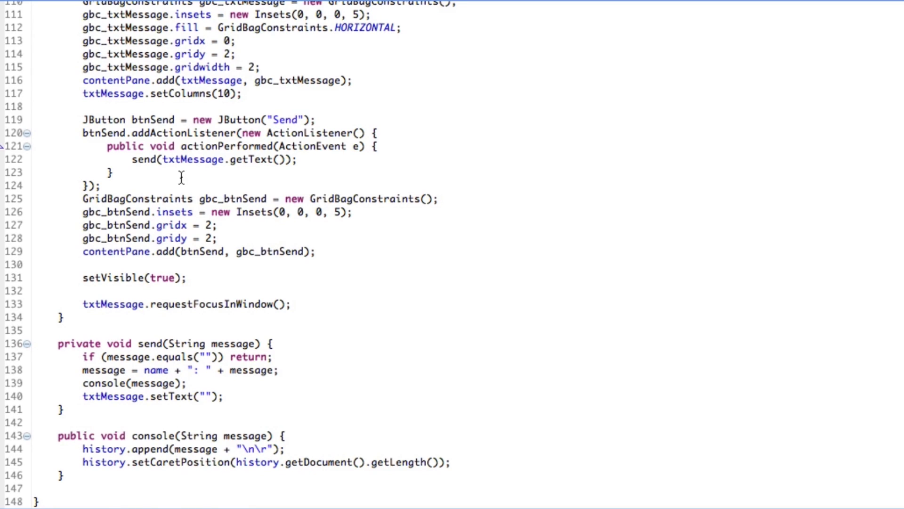
pyautogui.scroll(3)
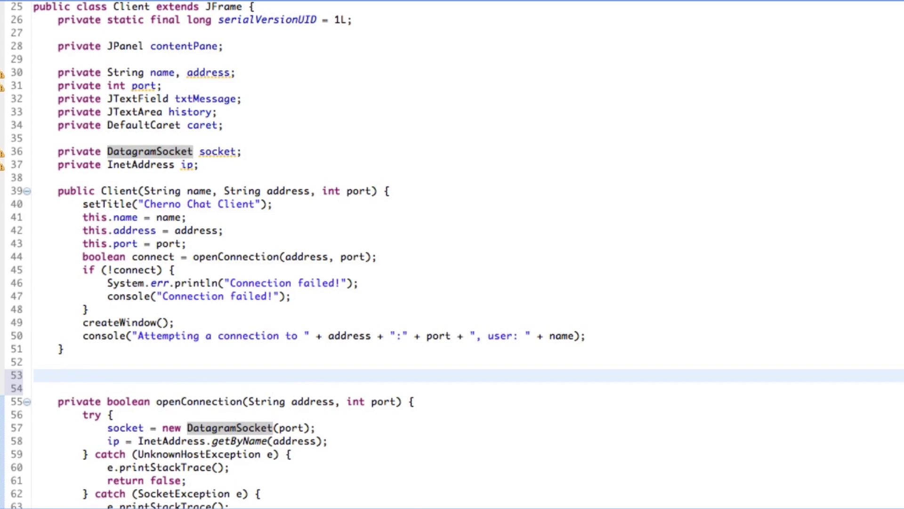
# - Write the stub 'private String receive() {' below the constructor with an empty auto-closed body
pyautogui.write('private')
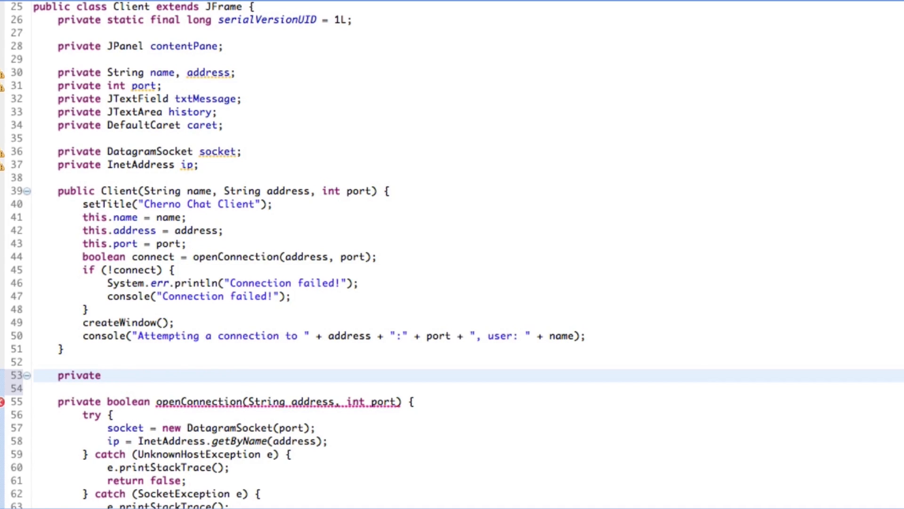
pyautogui.write('St')
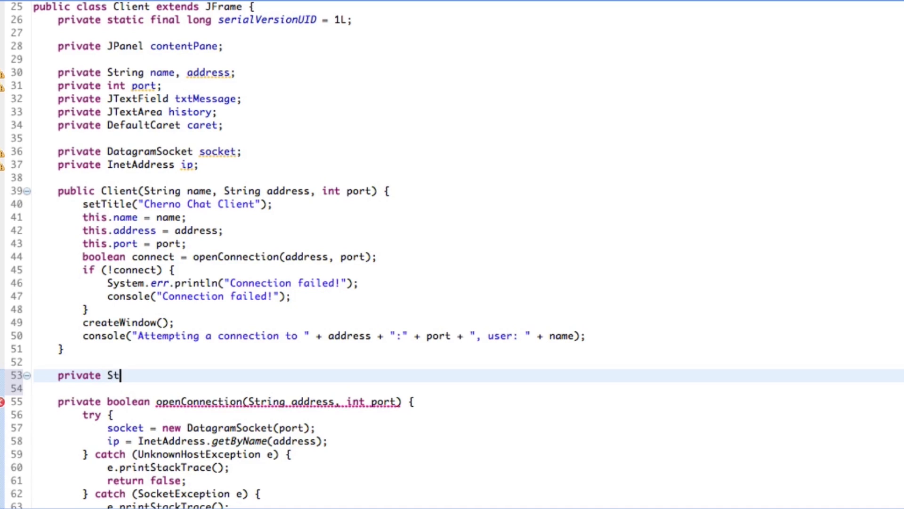
pyautogui.press('Backspace')
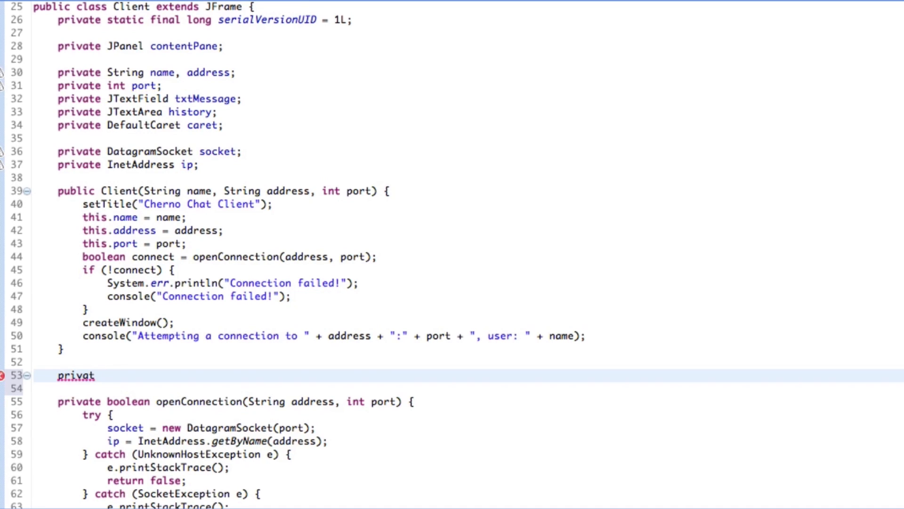
pyautogui.write('e')
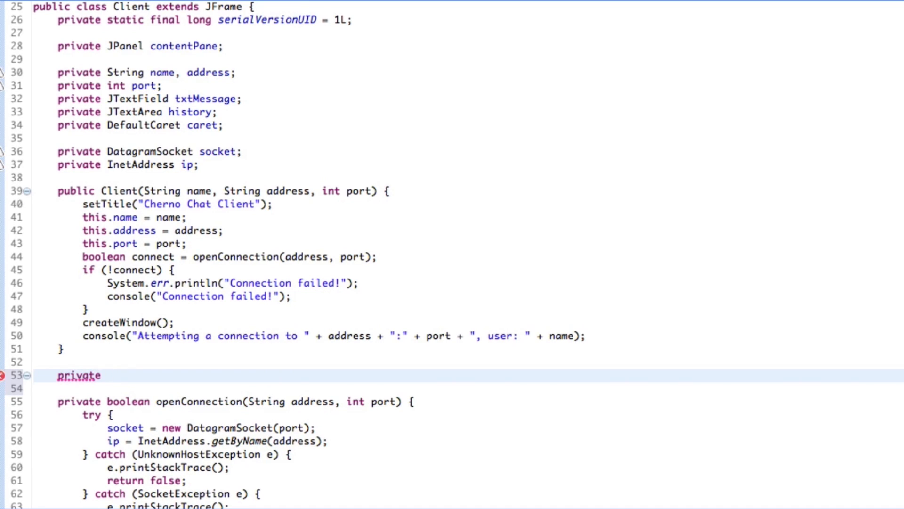
pyautogui.write('String')
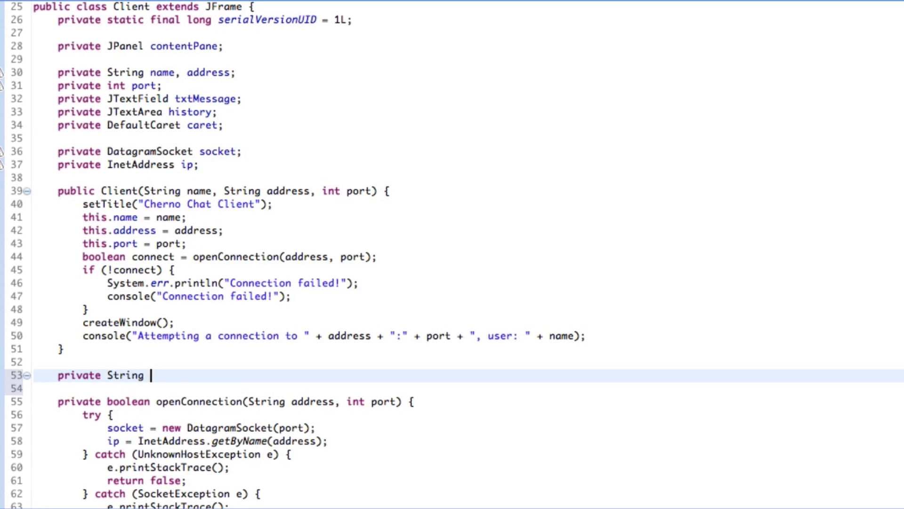
pyautogui.write('recev')
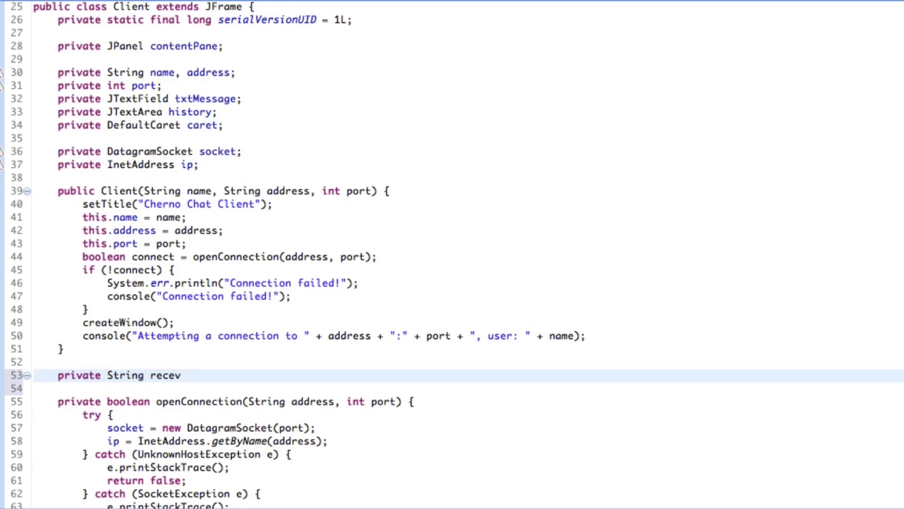
pyautogui.write('ive() {')
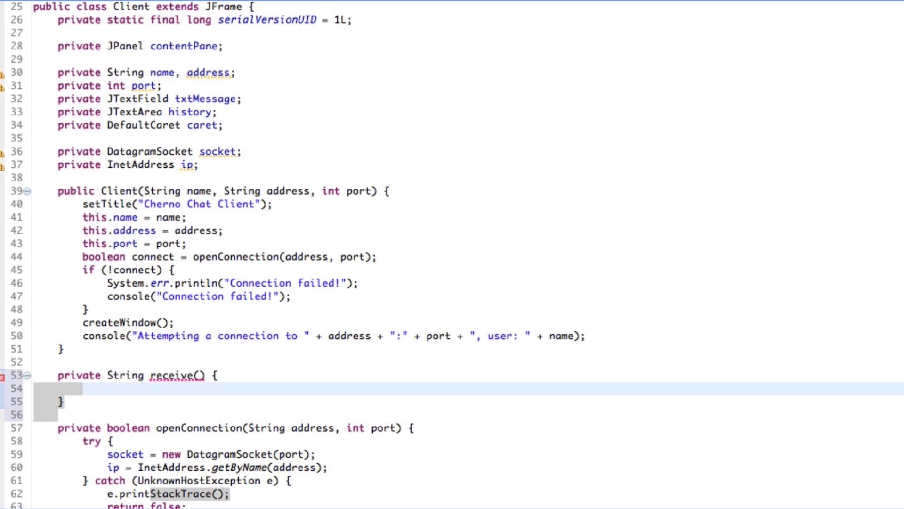
pyautogui.write('w')
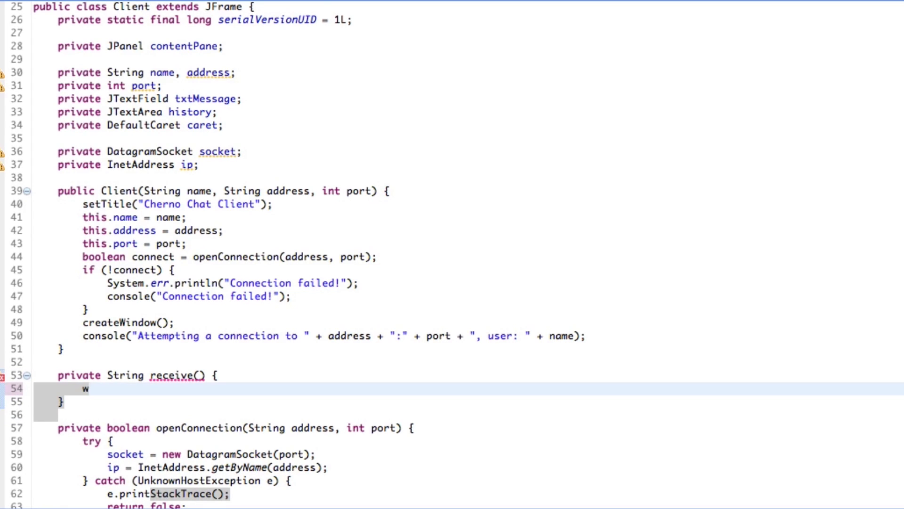
pyautogui.press('Backspace')
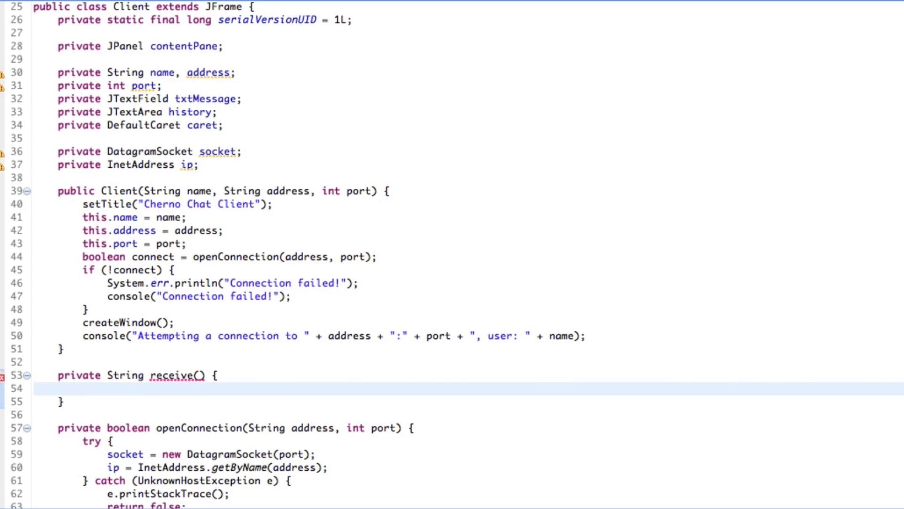
pyautogui.click(82, 388)
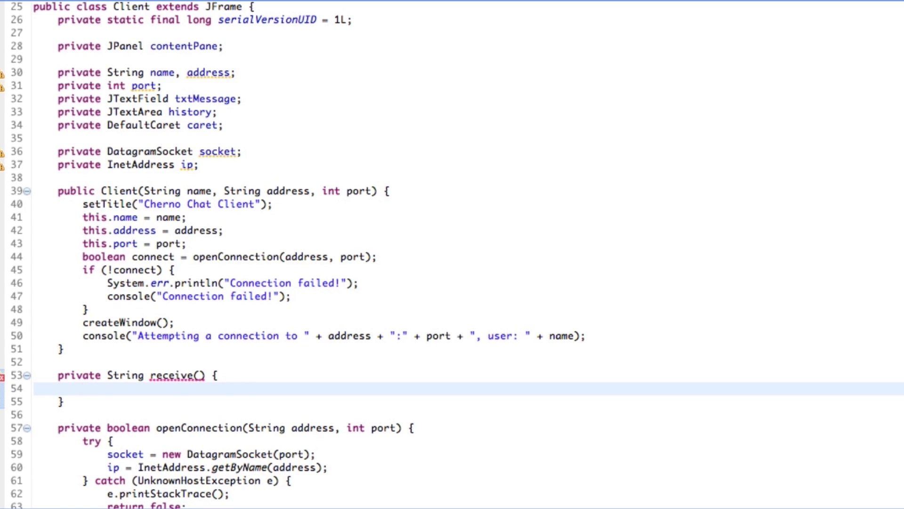
pyautogui.click(83, 389)
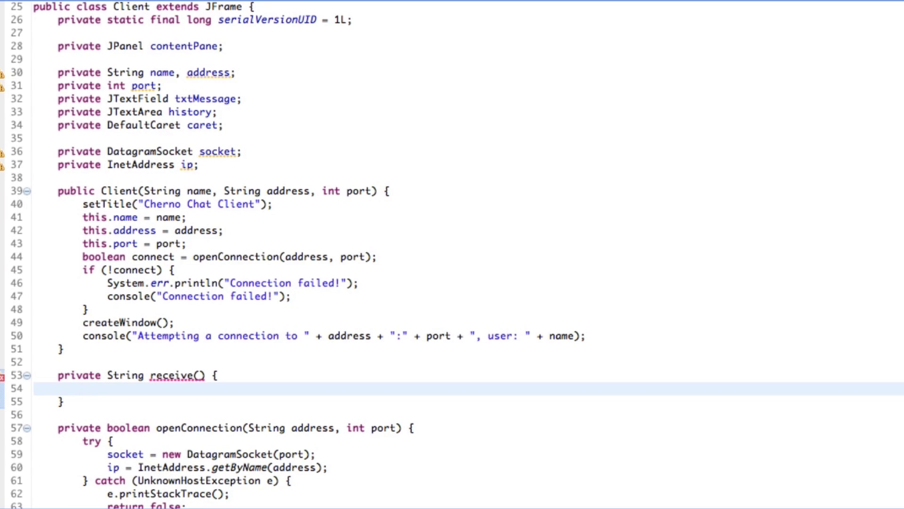
pyautogui.click(84, 375)
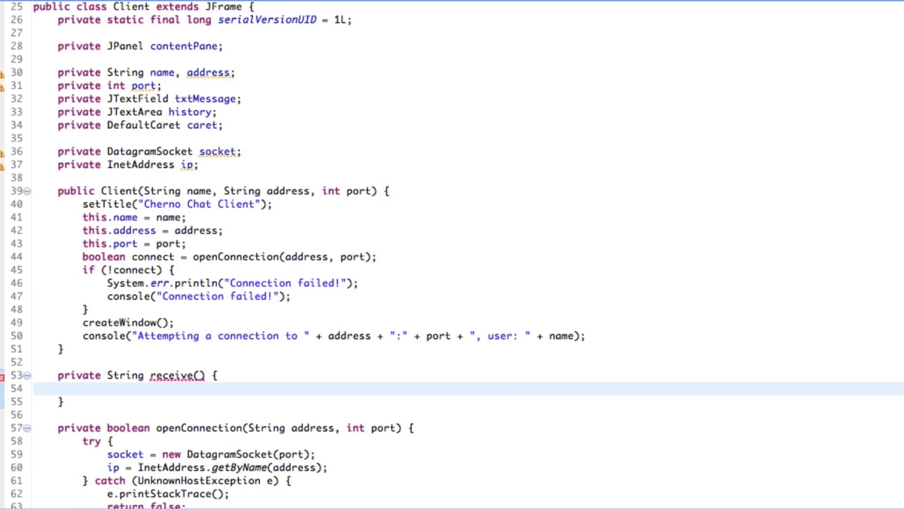
pyautogui.click(83, 388)
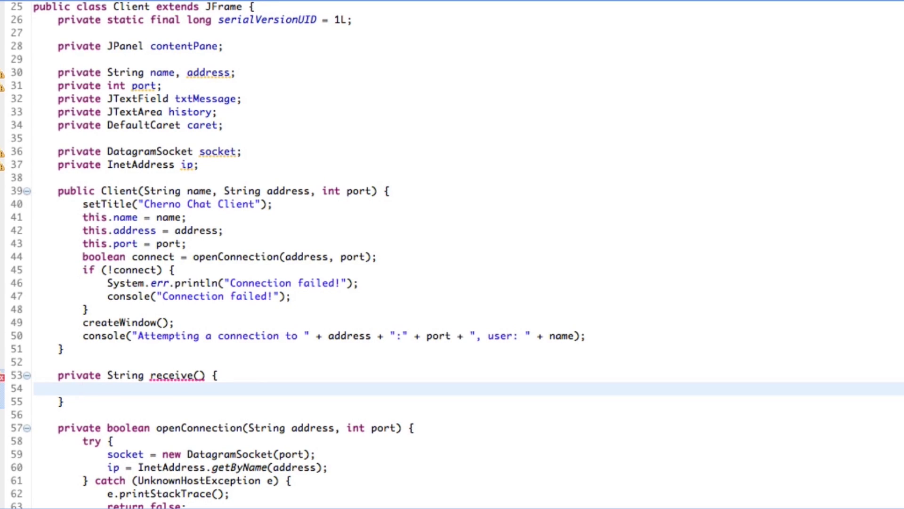
pyautogui.click(84, 388)
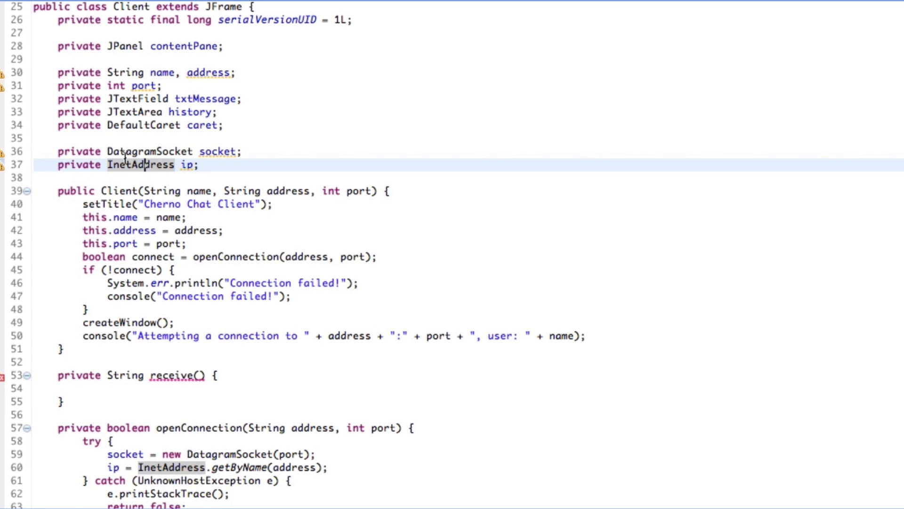
# - Inside receive(), write 'DatagramPacket packet = new DatagramPacket' and leave a blank line above it
pyautogui.click(104, 388)
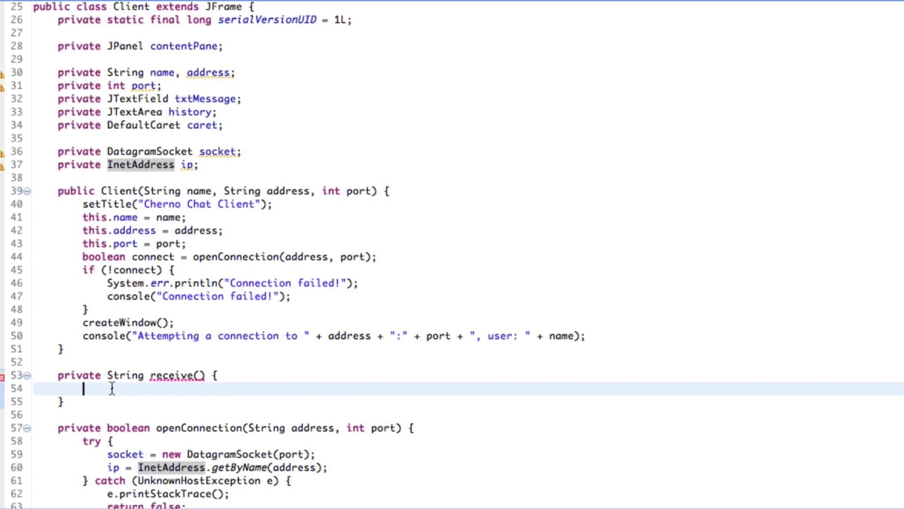
pyautogui.write('DatagramPac')
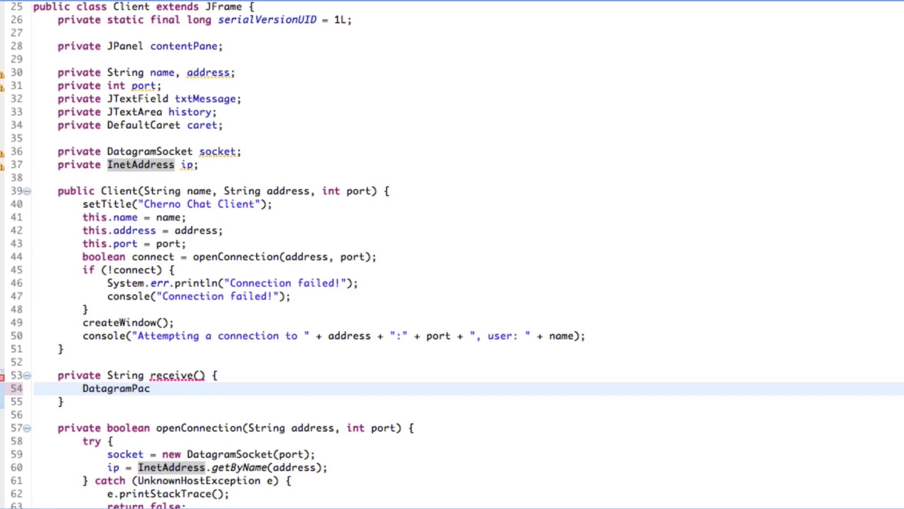
pyautogui.write('ket')
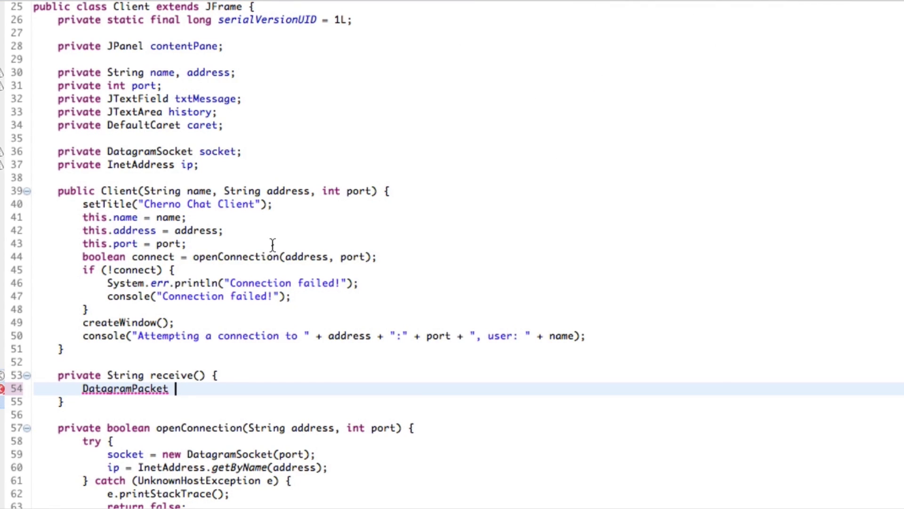
pyautogui.moveTo(235, 371)
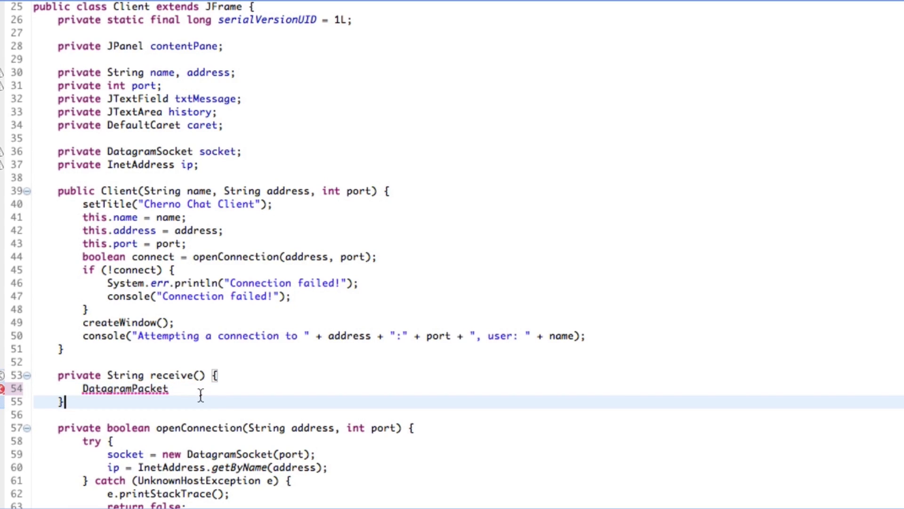
pyautogui.write('packet')
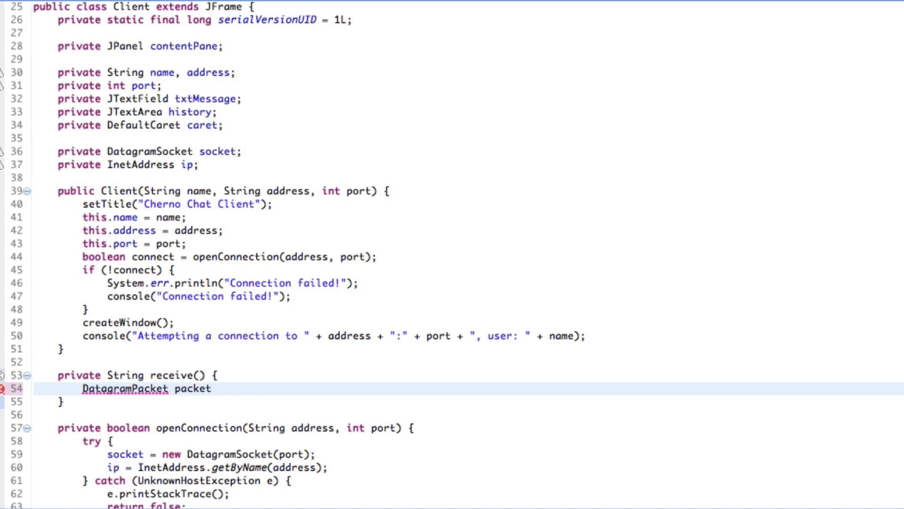
pyautogui.write('= new Data')
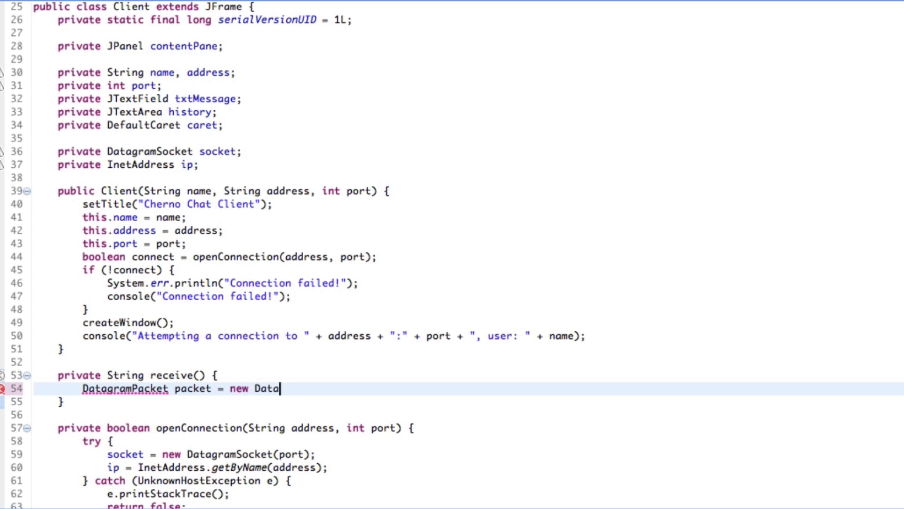
pyautogui.write('gramPacjet(')
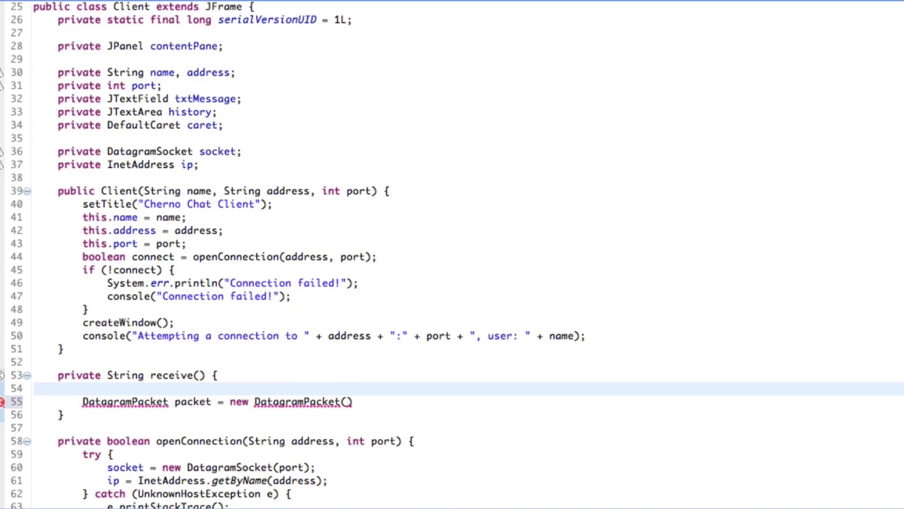
pyautogui.click(83, 387)
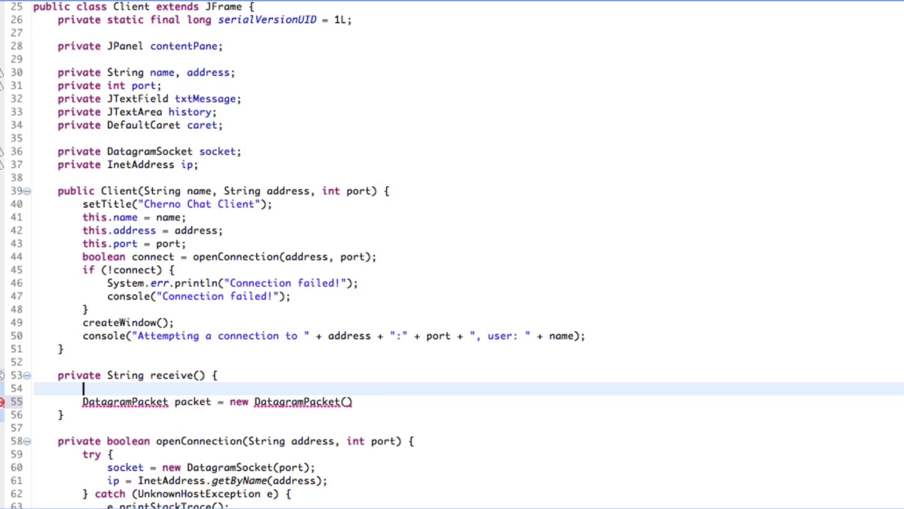
pyautogui.moveTo(83, 388)
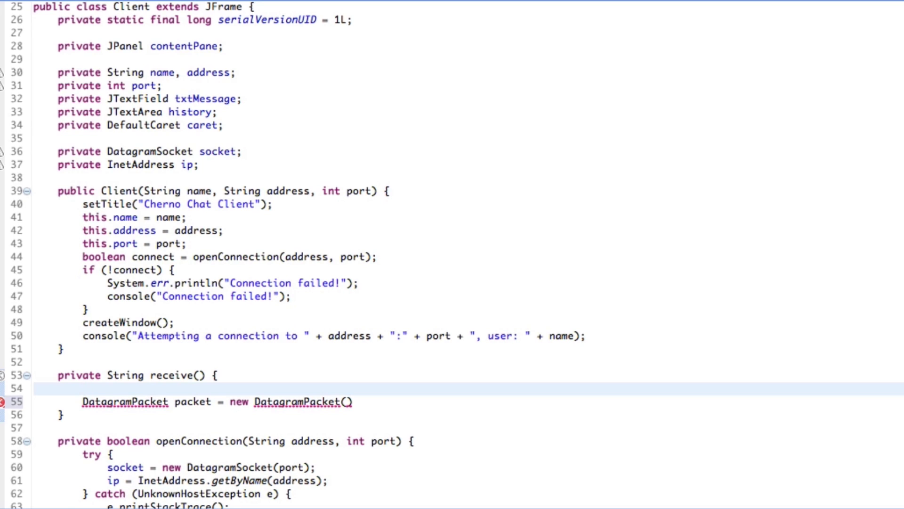
# - On the first line of receive(), declare 'byte[] data = new byte[1024];'
pyautogui.click(83, 387)
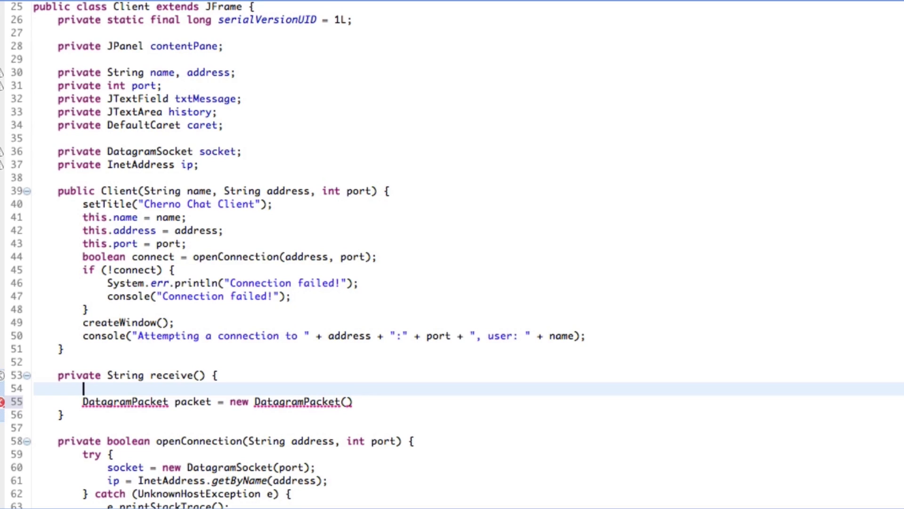
pyautogui.write('byt')
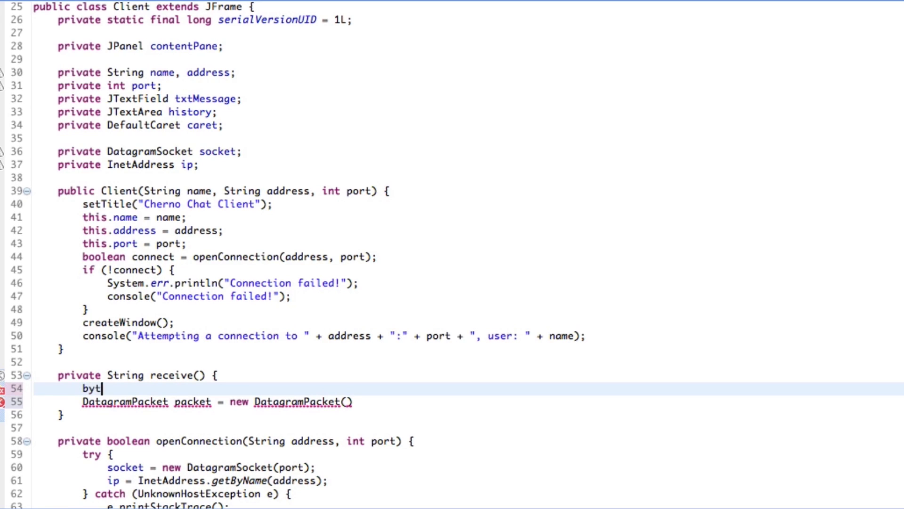
pyautogui.write('e[] da')
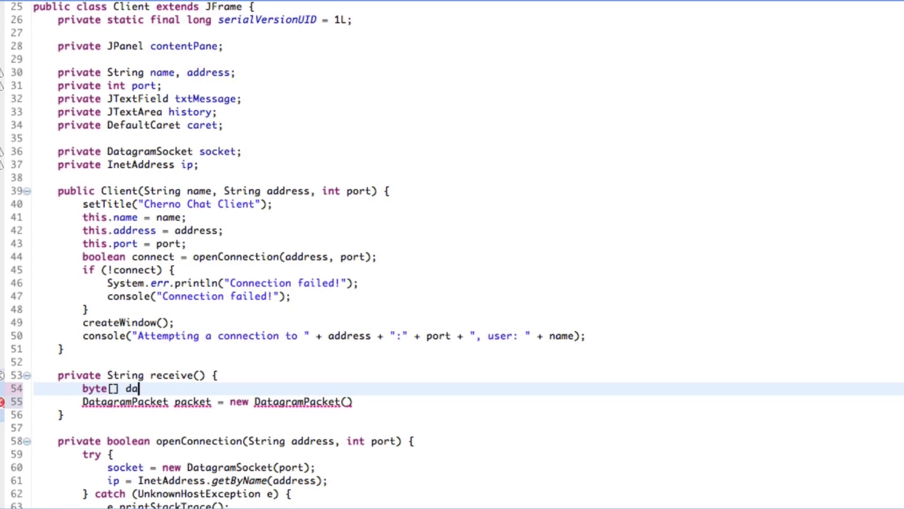
pyautogui.write('ta = new b')
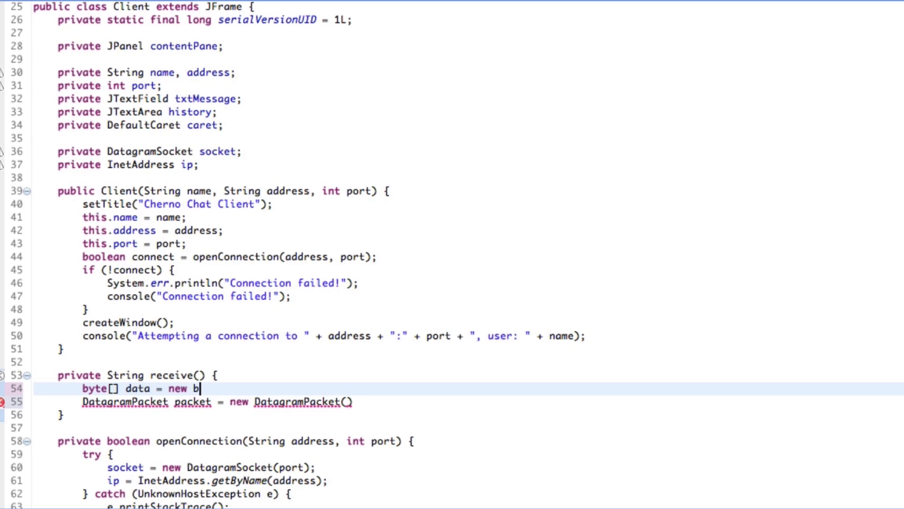
pyautogui.write('yte[1024]')
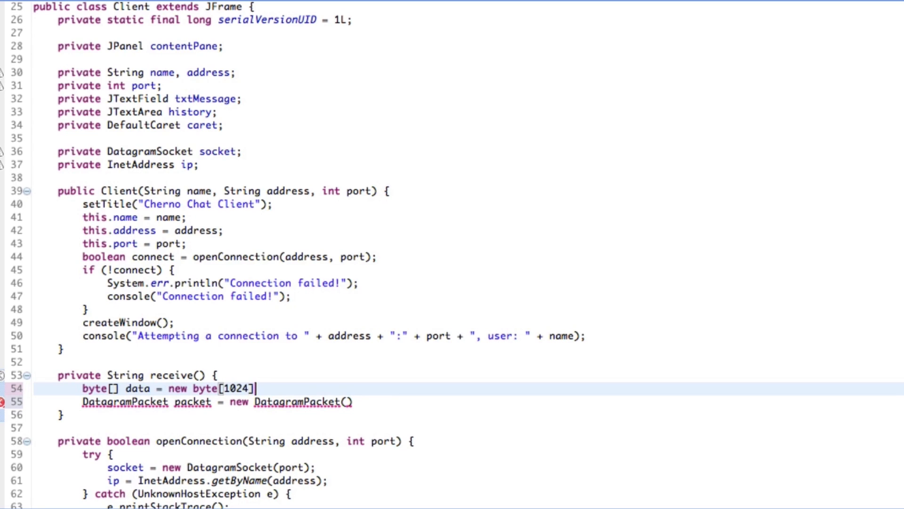
pyautogui.write(';')
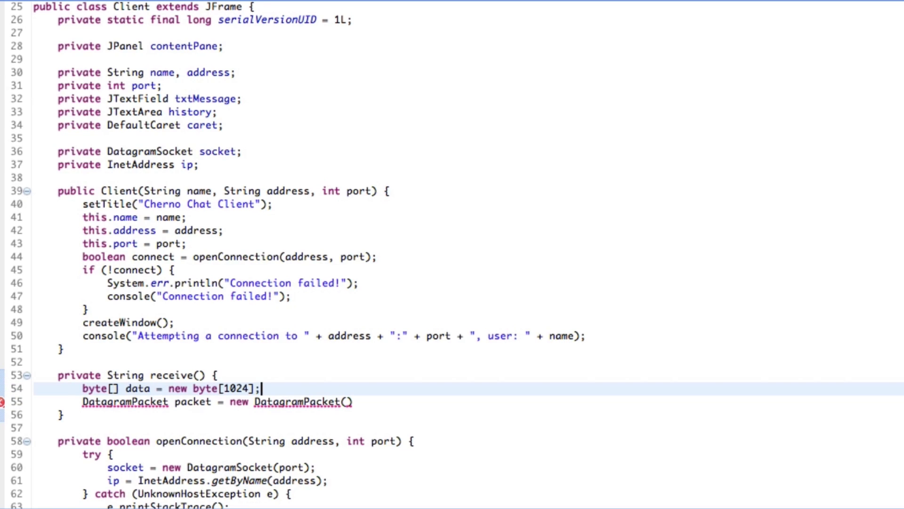
pyautogui.click(259, 402)
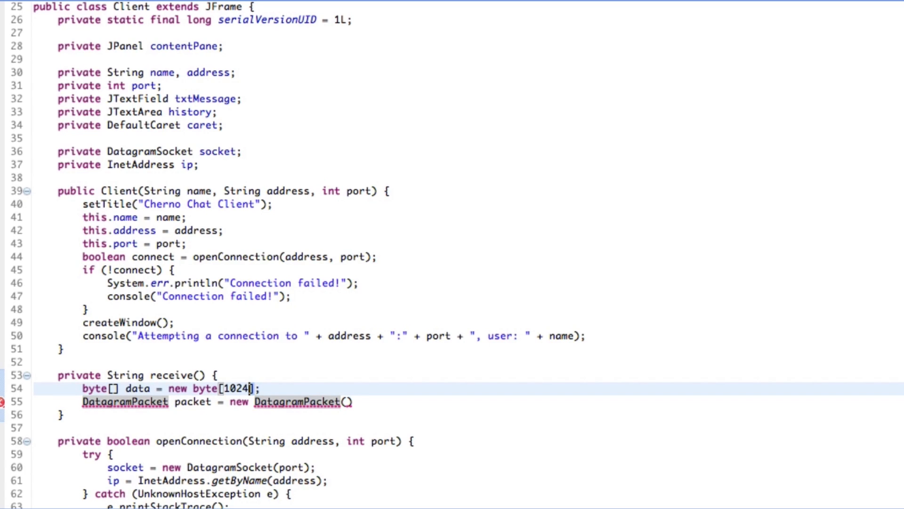
# - Complete the constructor as 'new DatagramPacket(data, data.length);'
pyautogui.click(349, 402)
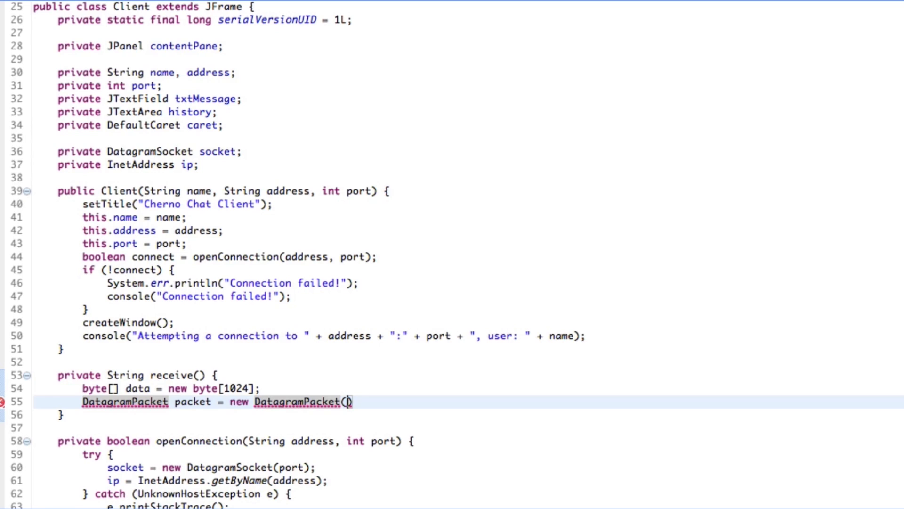
pyautogui.write('data')
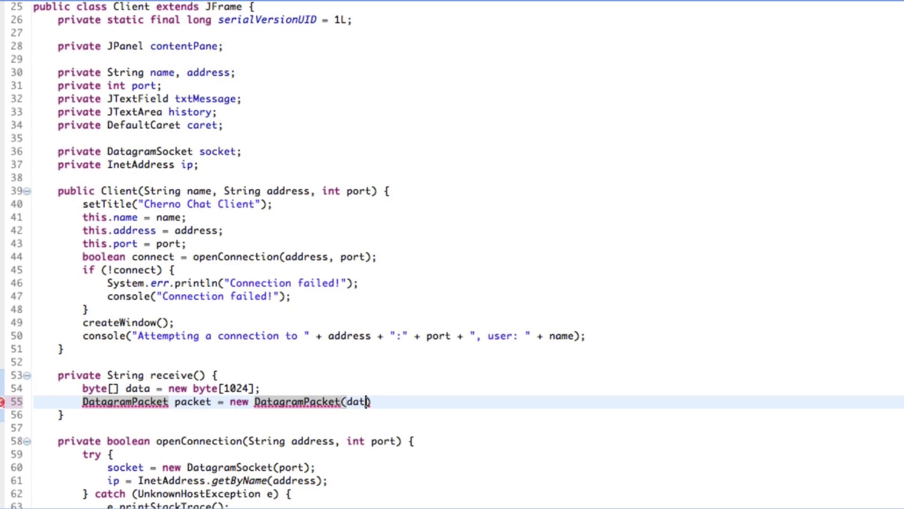
pyautogui.write('a)')
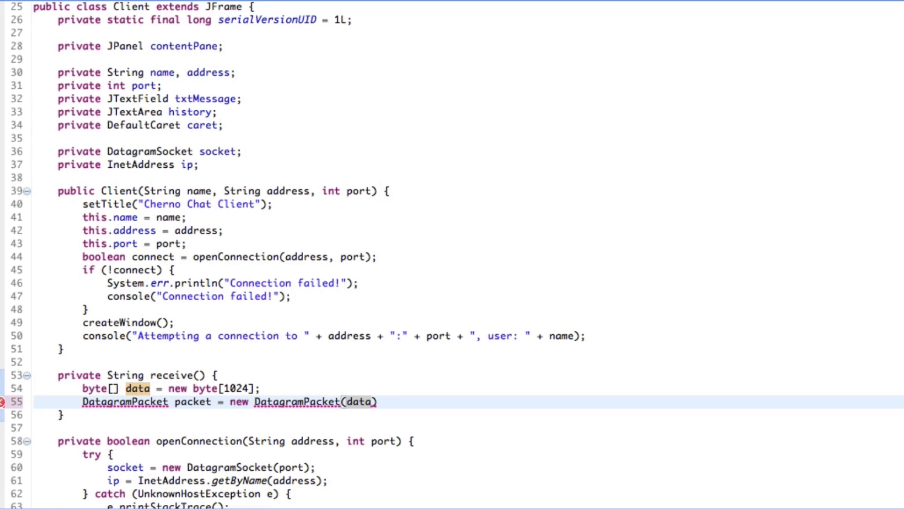
pyautogui.click(372, 402)
pyautogui.write(', ')
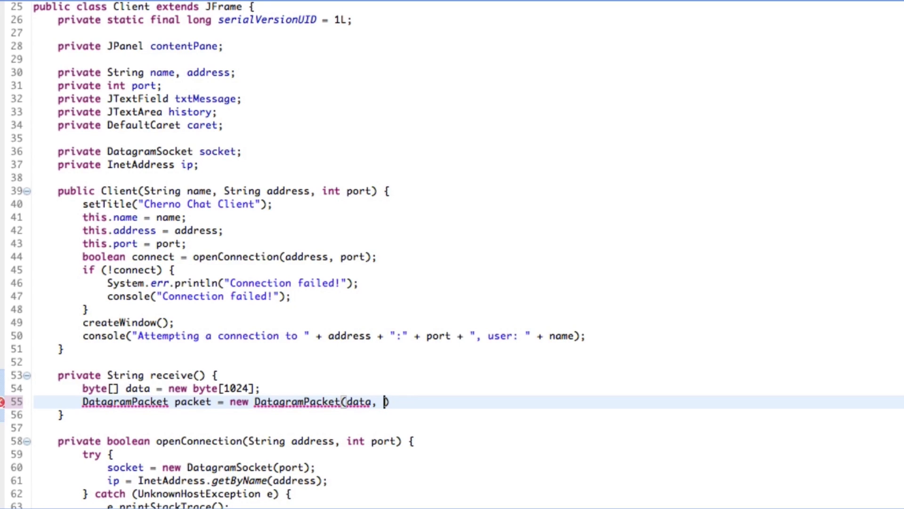
pyautogui.write('data.length')
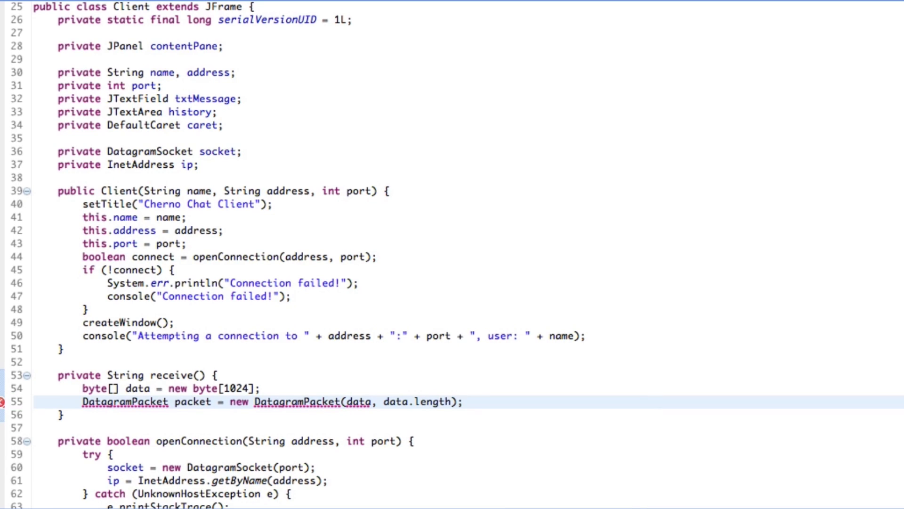
pyautogui.click(462, 401)
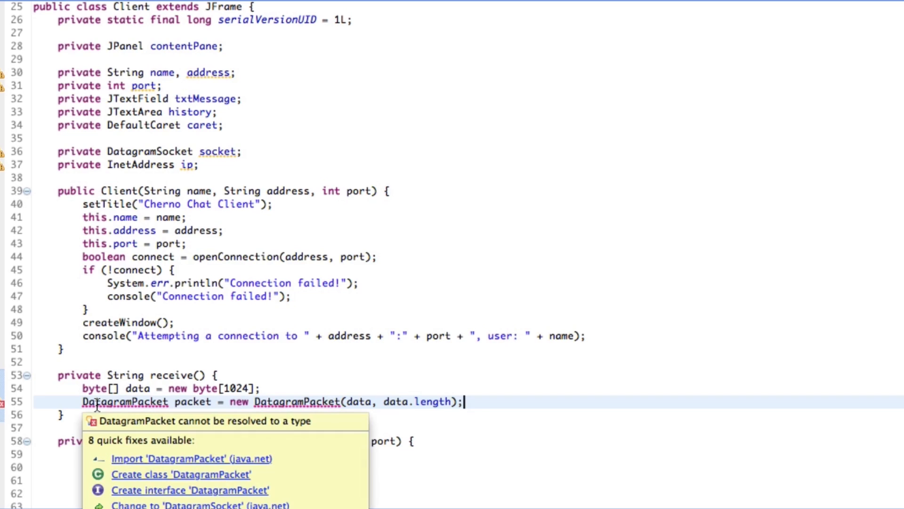
pyautogui.moveTo(253, 465)
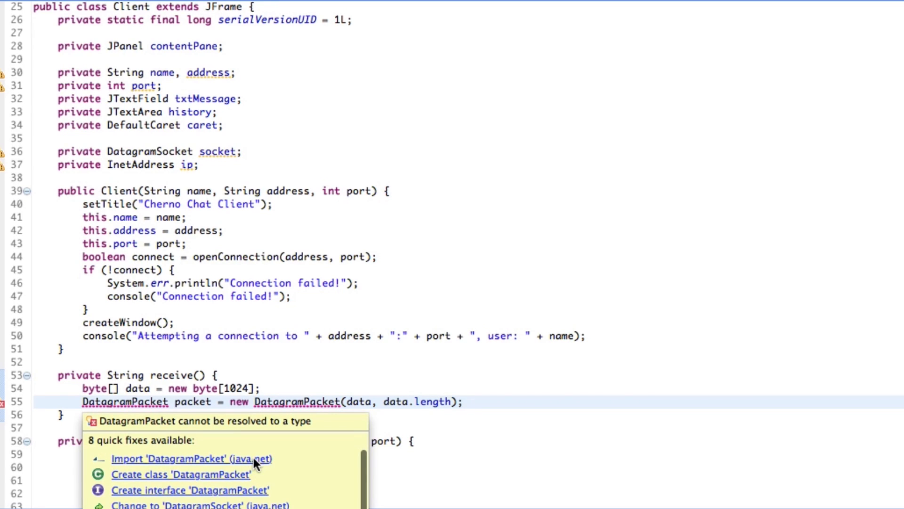
# - Apply the quick fix importing java.net.DatagramPacket and return to the end of the packet line
pyautogui.click(190, 458)
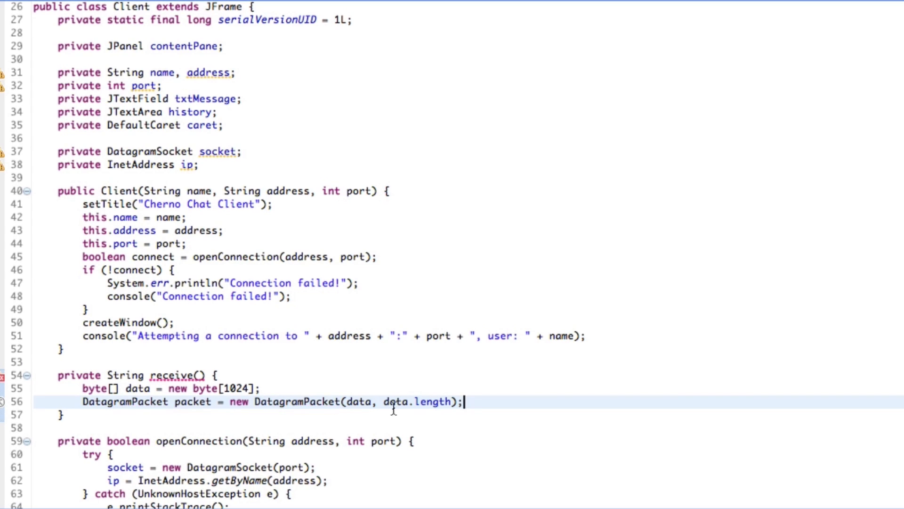
pyautogui.scroll(-3)
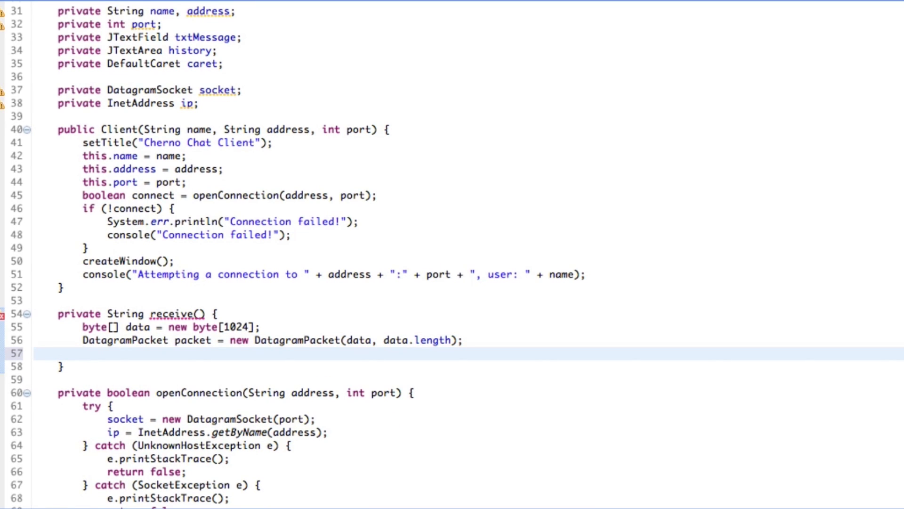
pyautogui.click(83, 354)
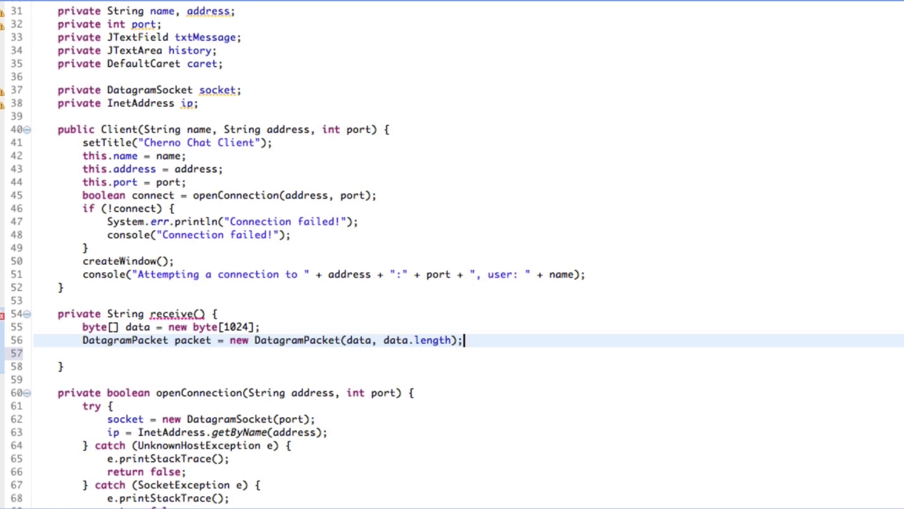
# - Add 'socket.receive(packet);' on a new line and begin a 'try {' block around it
pyautogui.press('Return')
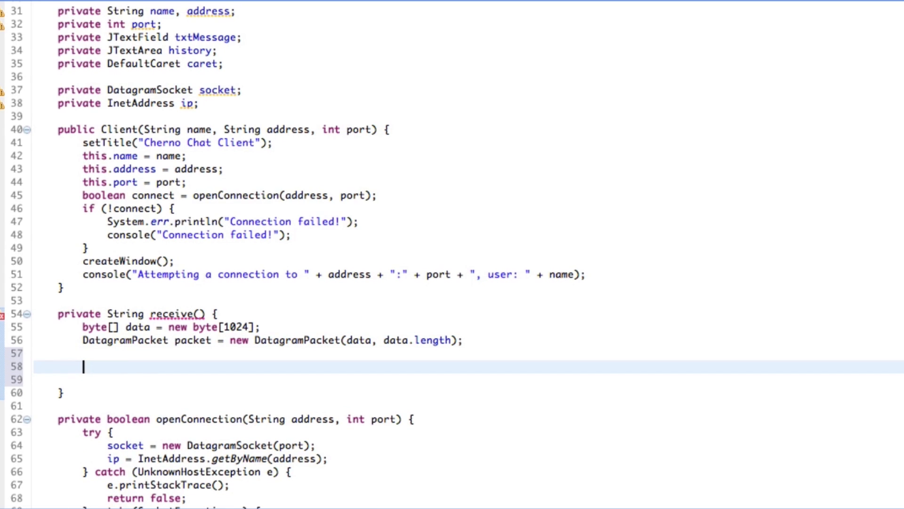
pyautogui.write('socket')
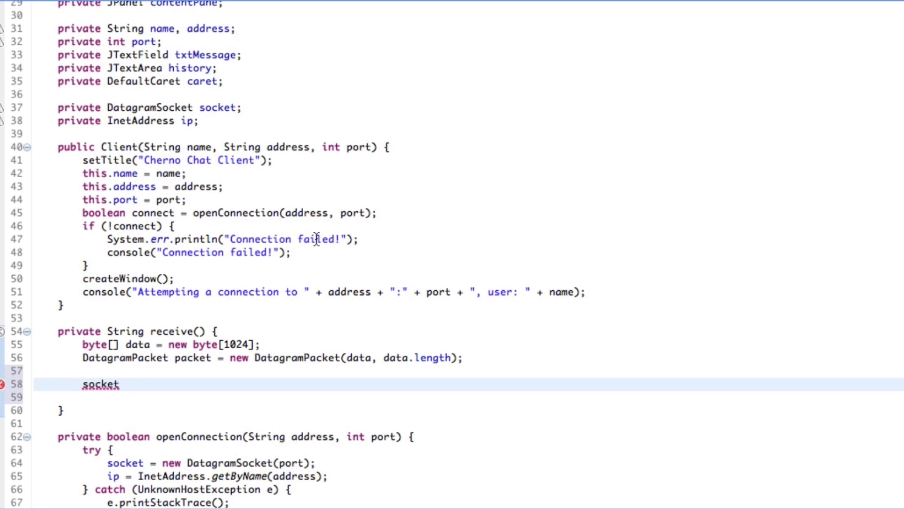
pyautogui.write('.receive(packet);')
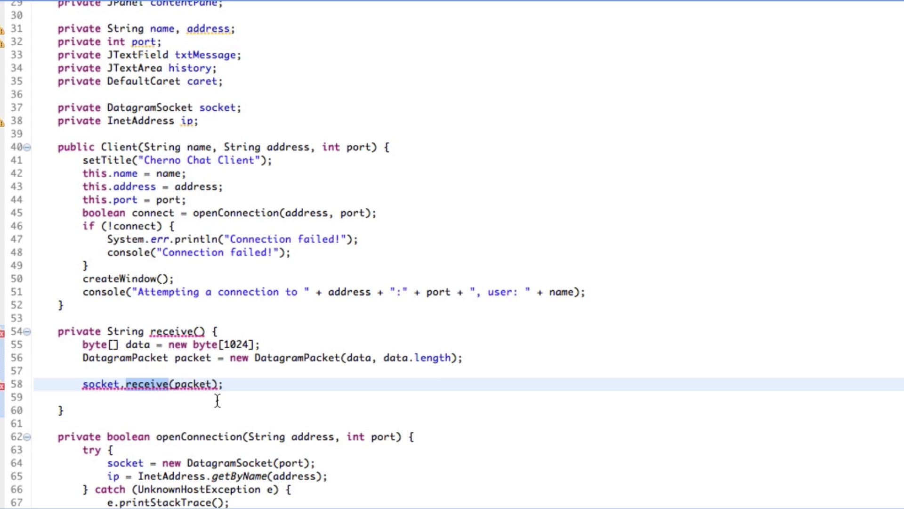
pyautogui.write('try {')
pyautogui.write('}')
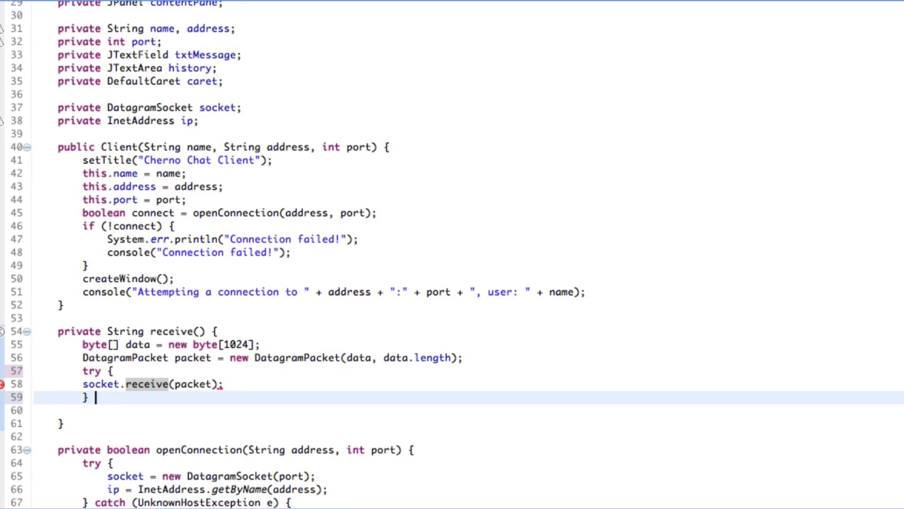
# - Close the try with 'catch (IOException e)' and start the e.printStackTrace() handler
pyautogui.write('catch')
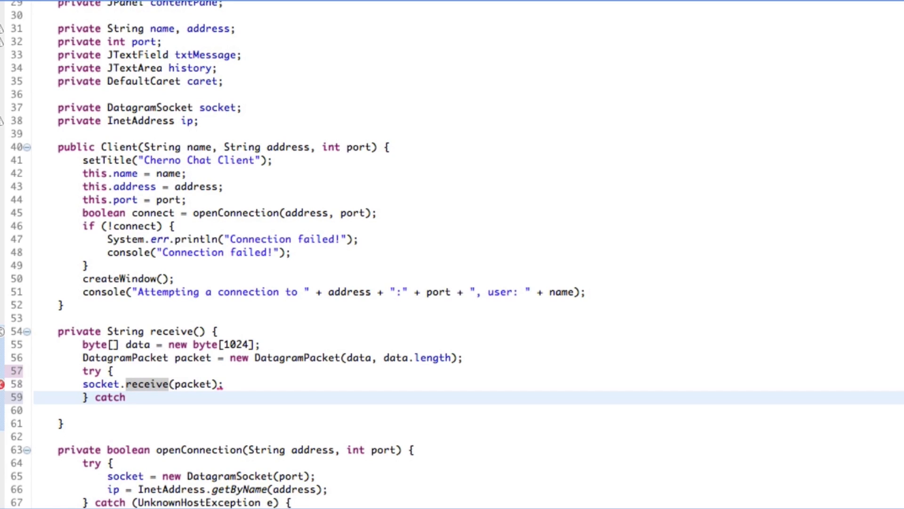
pyautogui.write('(IOExc)')
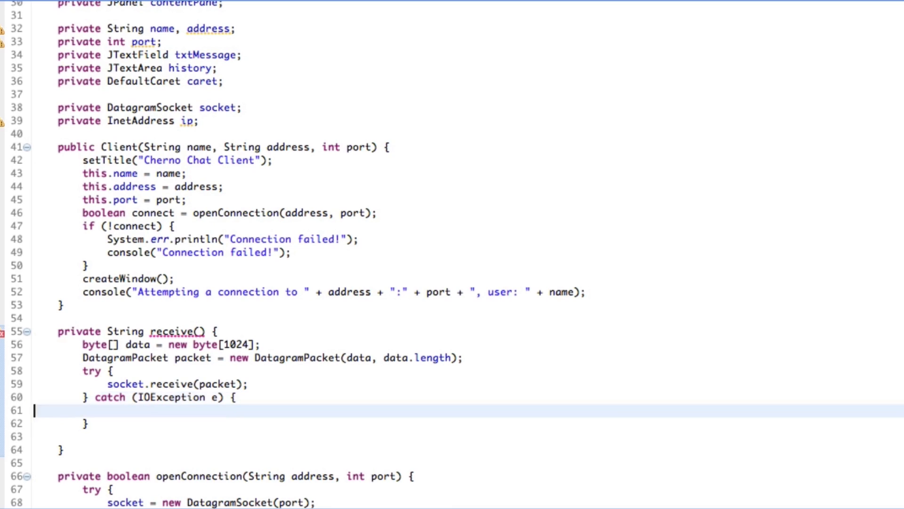
pyautogui.write('e.printStackTrace();')
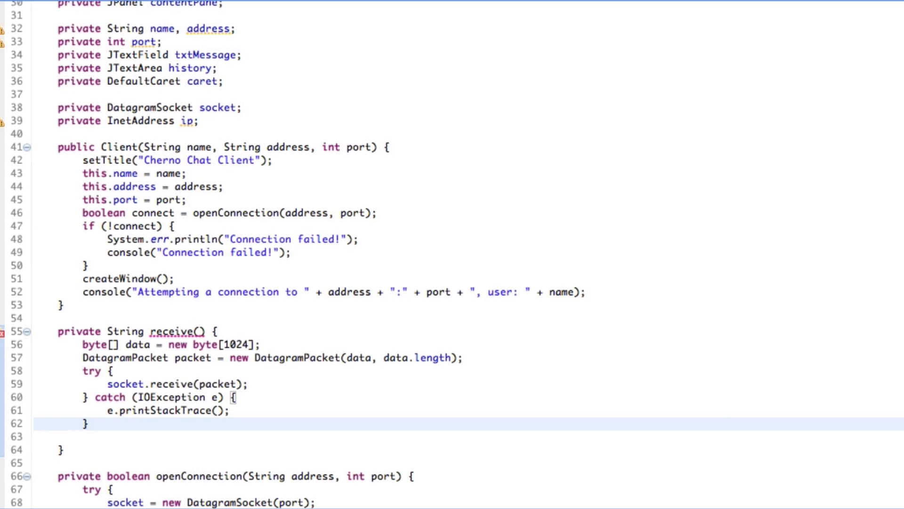
# - After the catch block, write 'String message = new String(packet.getData());'
pyautogui.doubleClick(193, 357)
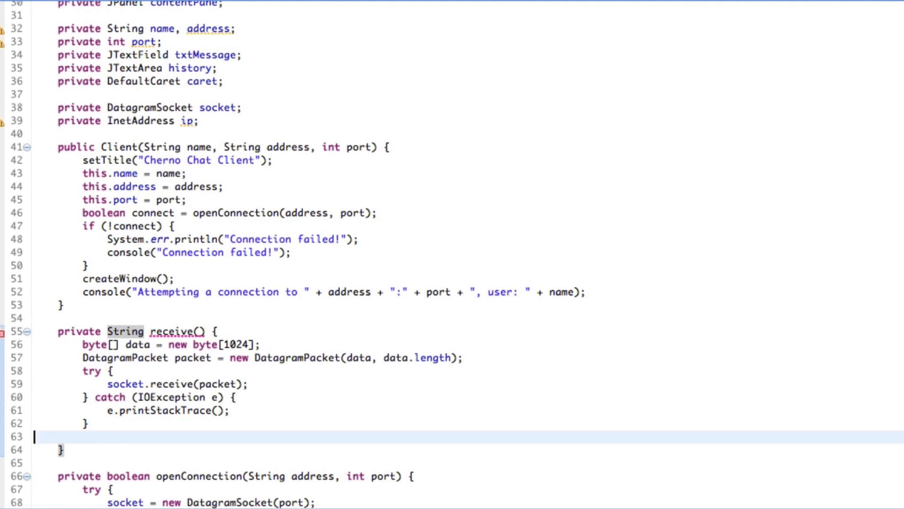
pyautogui.write('String')
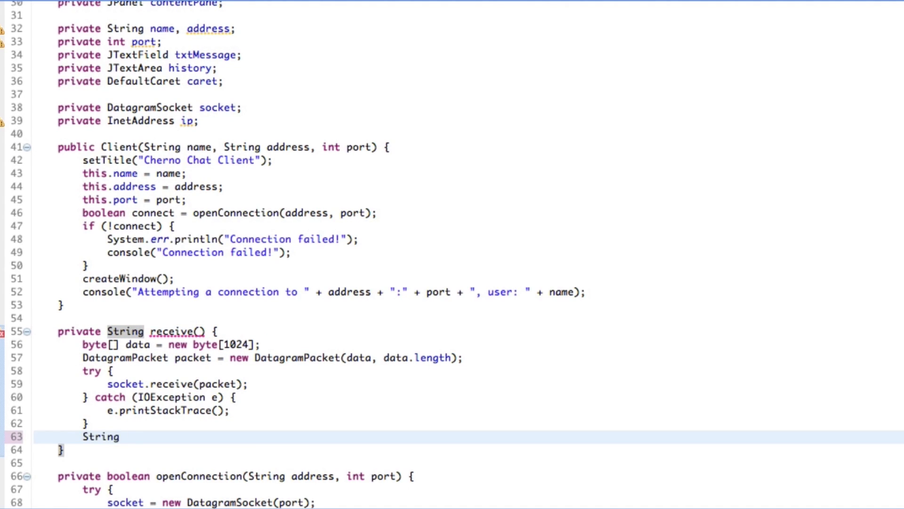
pyautogui.write('message =')
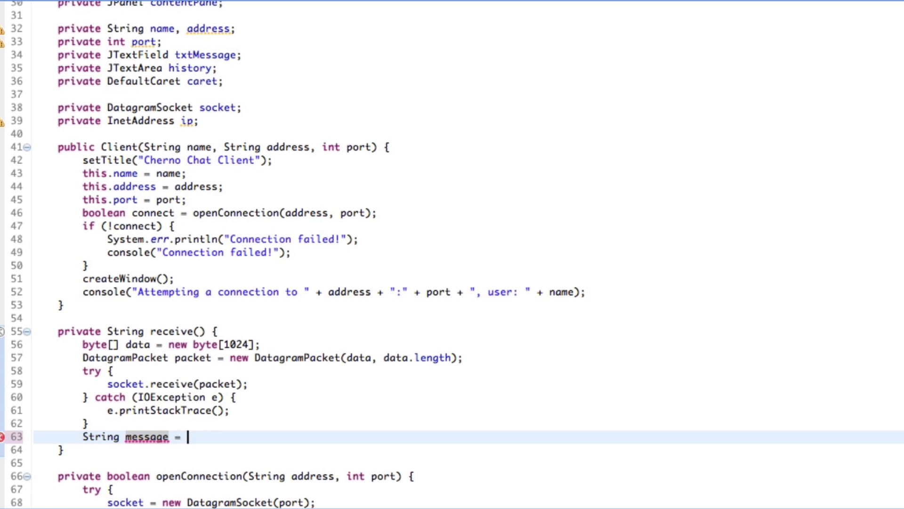
pyautogui.write('new')
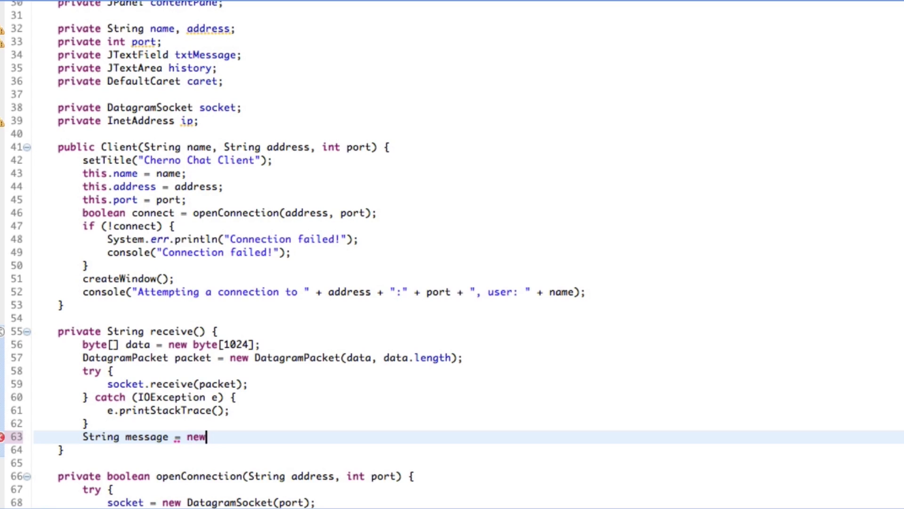
pyautogui.write('String()')
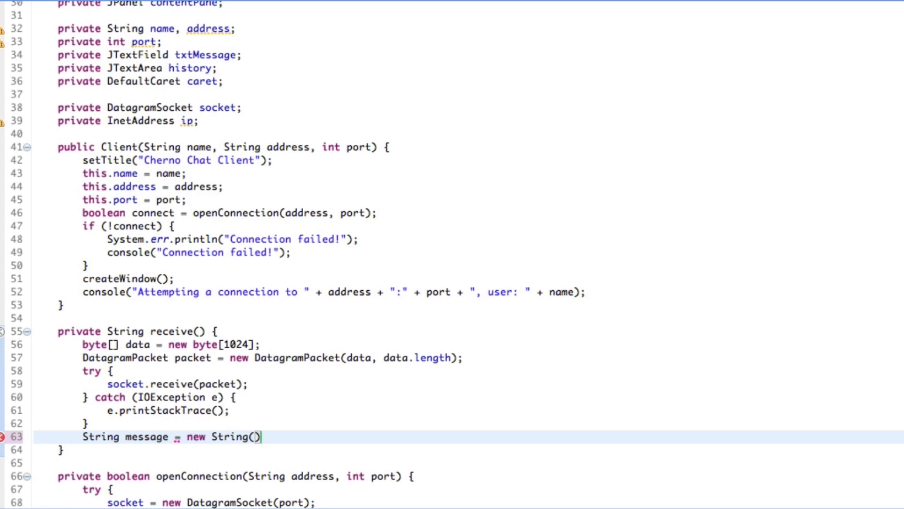
pyautogui.write('packet.getData(')
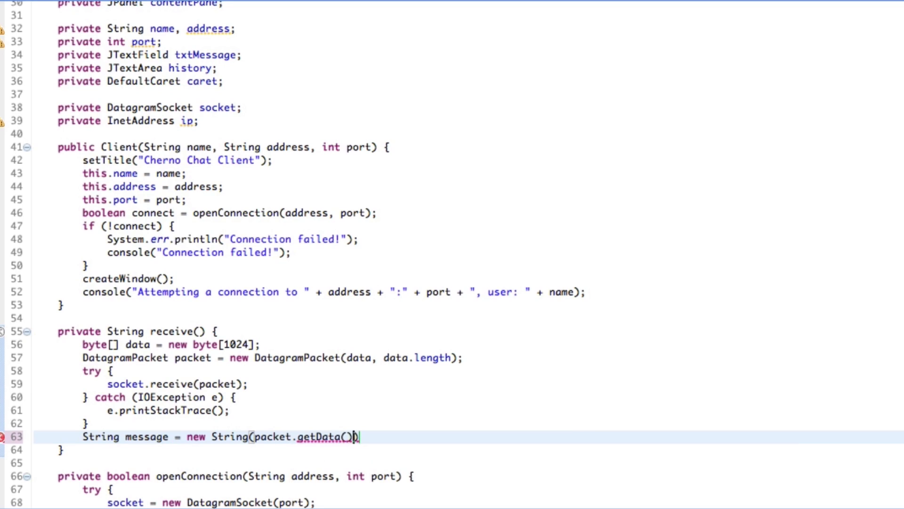
pyautogui.write(';')
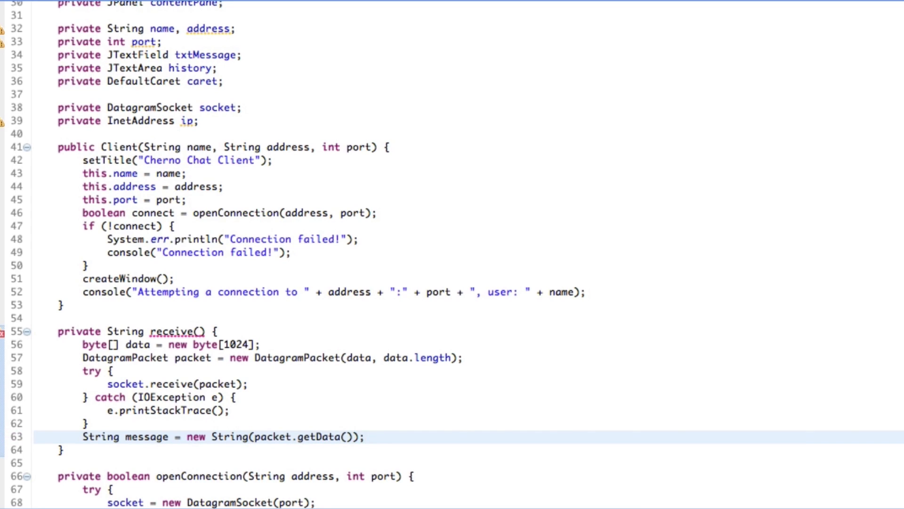
pyautogui.doubleClick(319, 436)
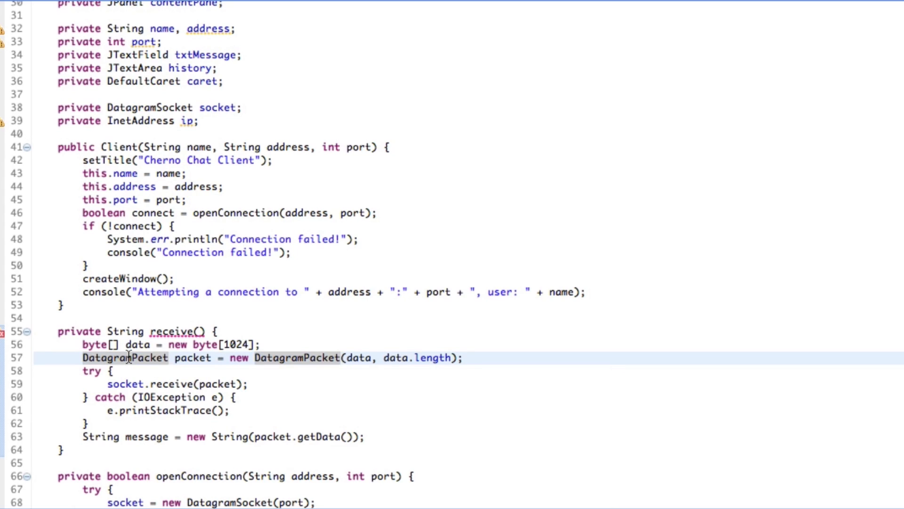
pyautogui.click(252, 358)
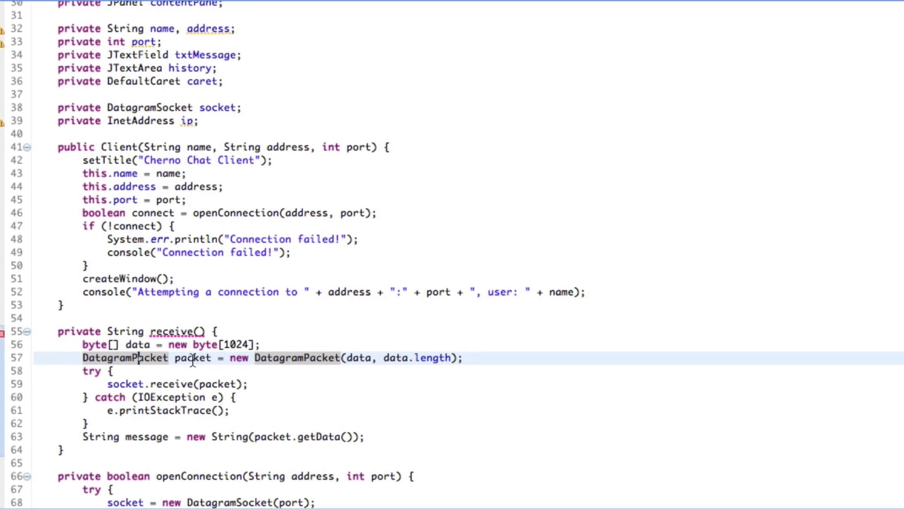
pyautogui.moveTo(193, 358)
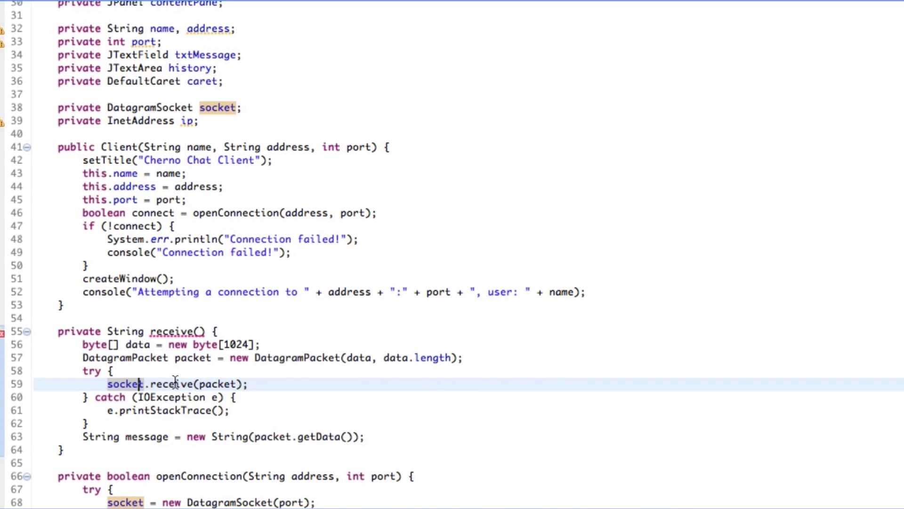
pyautogui.moveTo(179, 384)
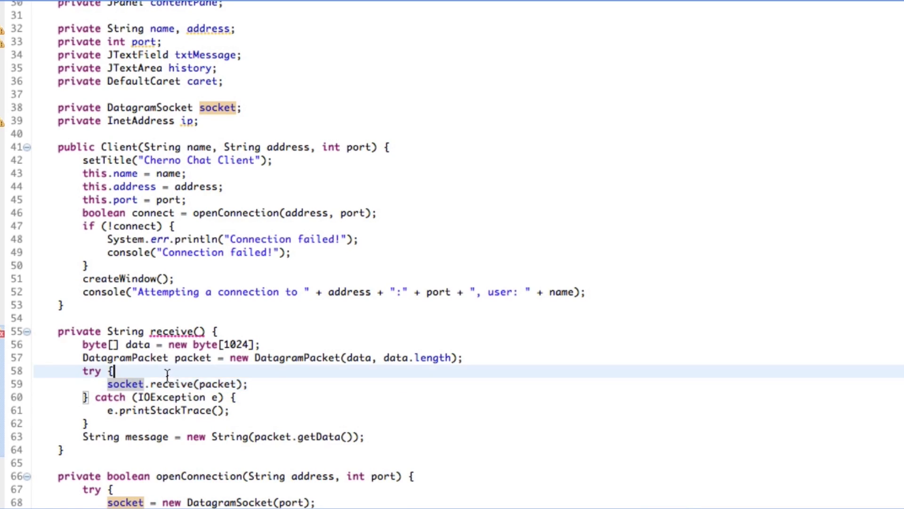
pyautogui.click(168, 385)
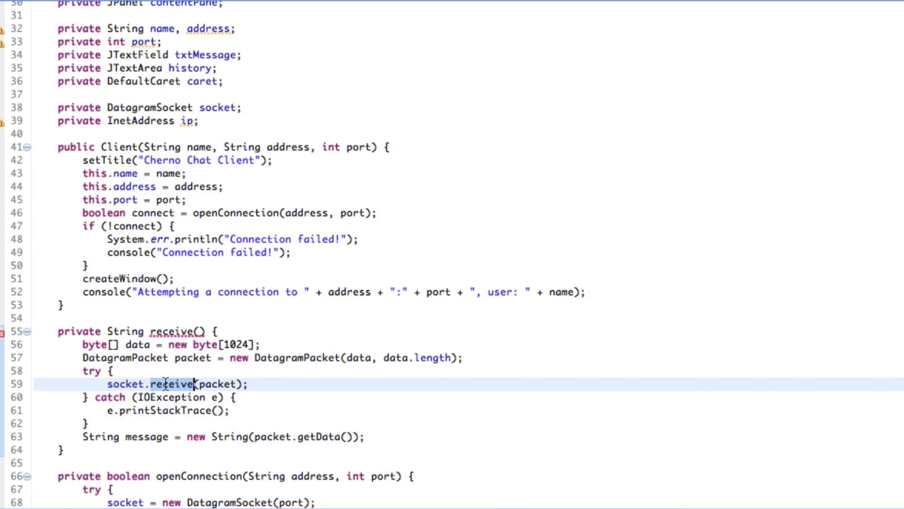
pyautogui.moveTo(225, 384)
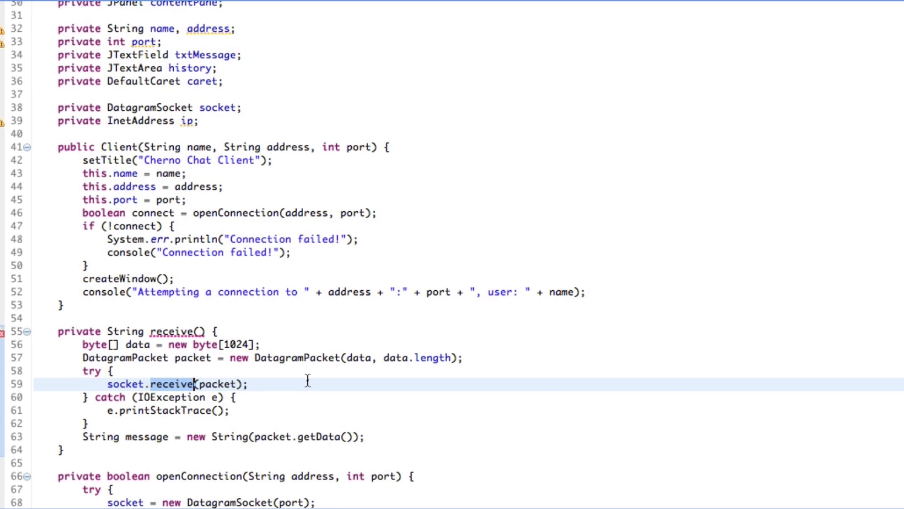
pyautogui.click(173, 384)
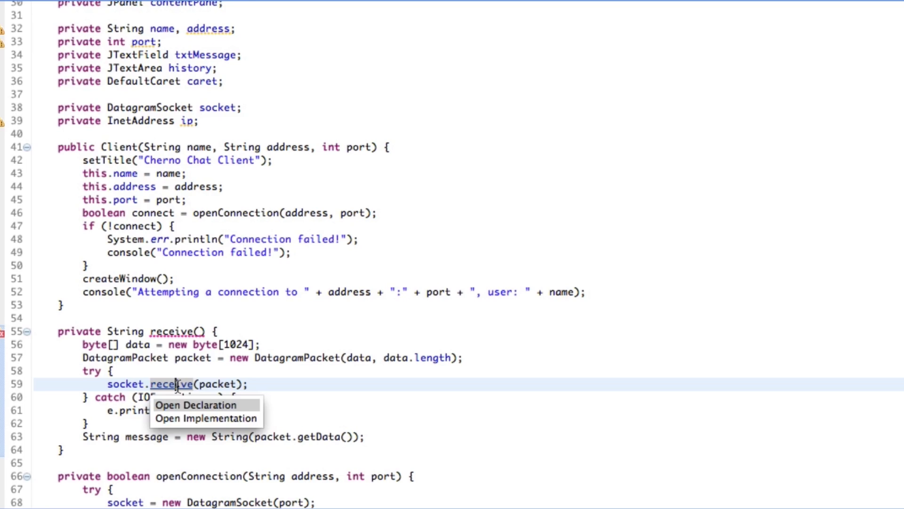
pyautogui.click(195, 404)
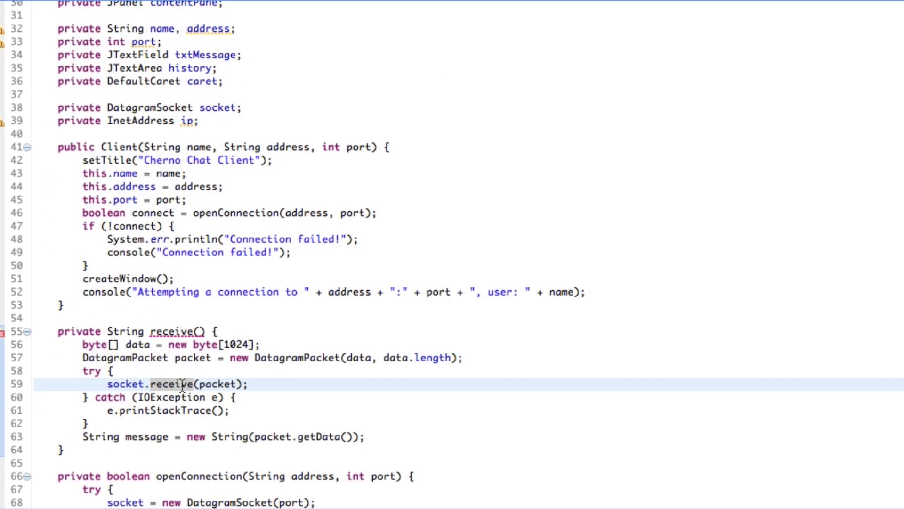
pyautogui.click(247, 385)
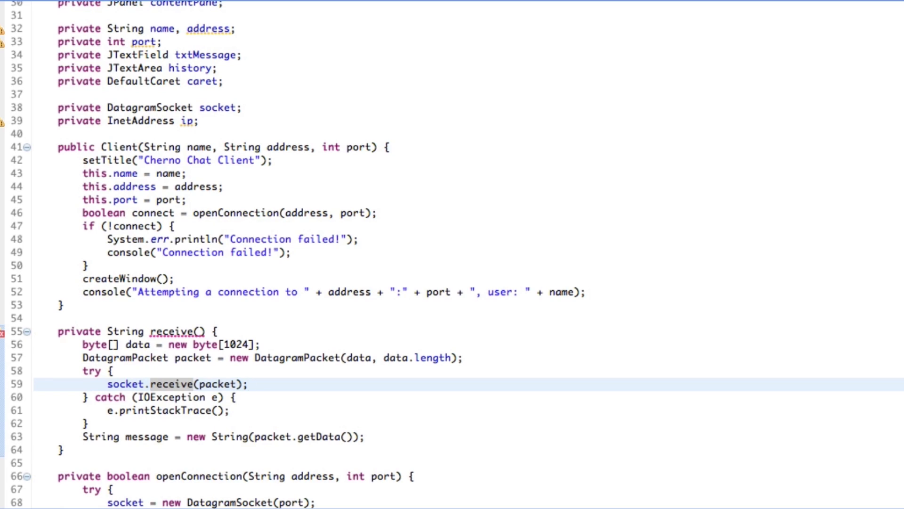
pyautogui.click(248, 385)
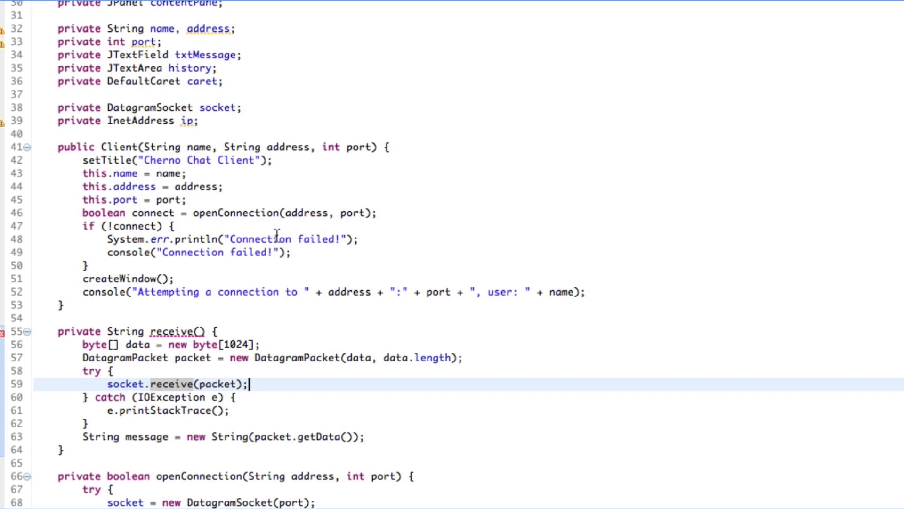
pyautogui.click(340, 212)
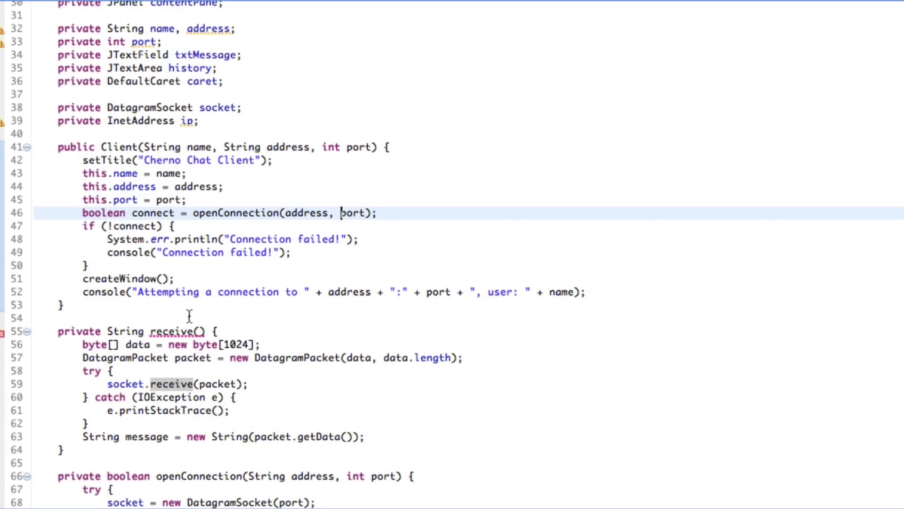
pyautogui.click(170, 107)
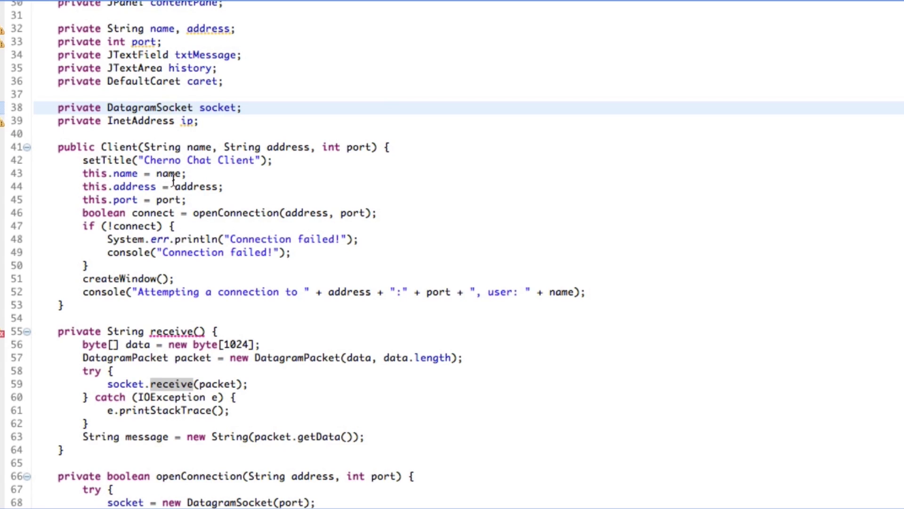
# - Cut the whole receive() method and paste it below openConnection, above createWindow
pyautogui.scroll(-3)
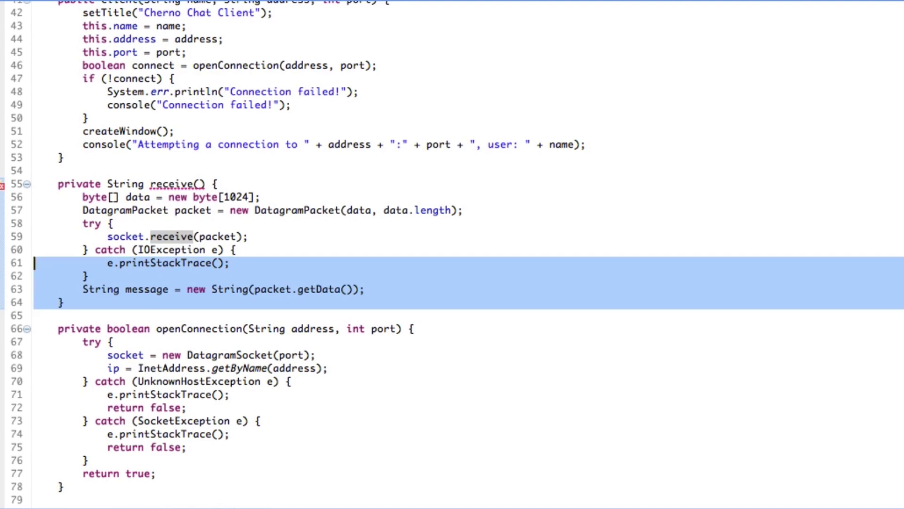
pyautogui.scroll(-3)
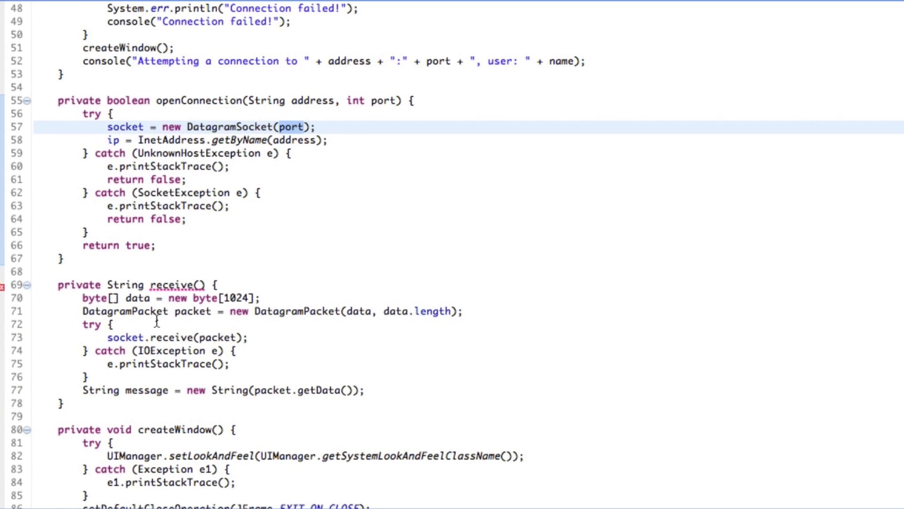
pyautogui.click(194, 337)
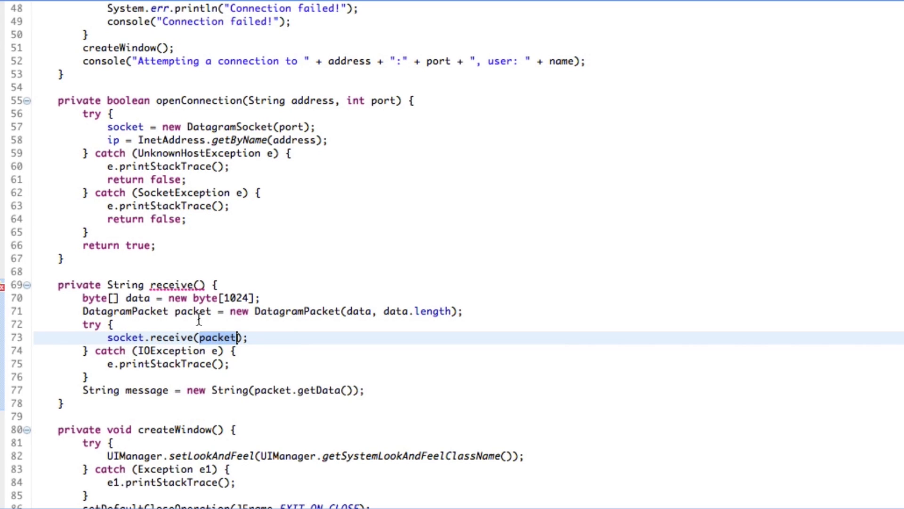
pyautogui.click(325, 390)
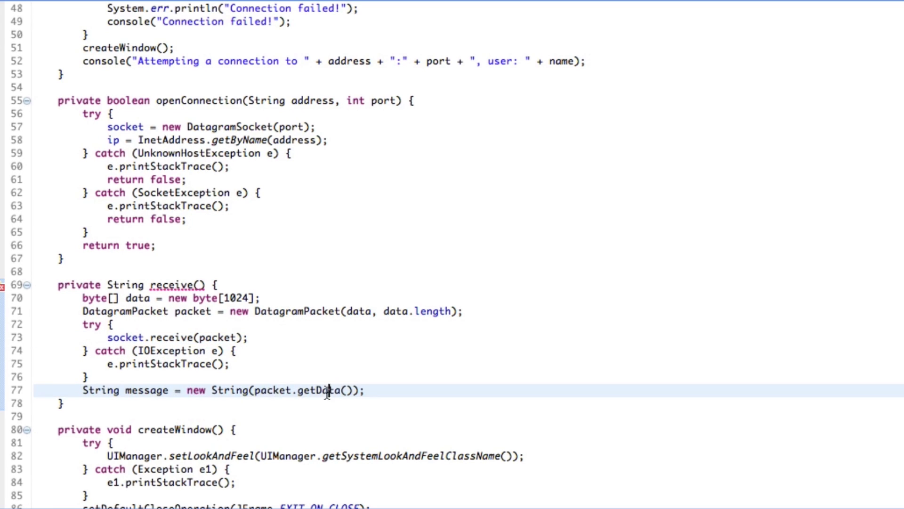
pyautogui.doubleClick(137, 298)
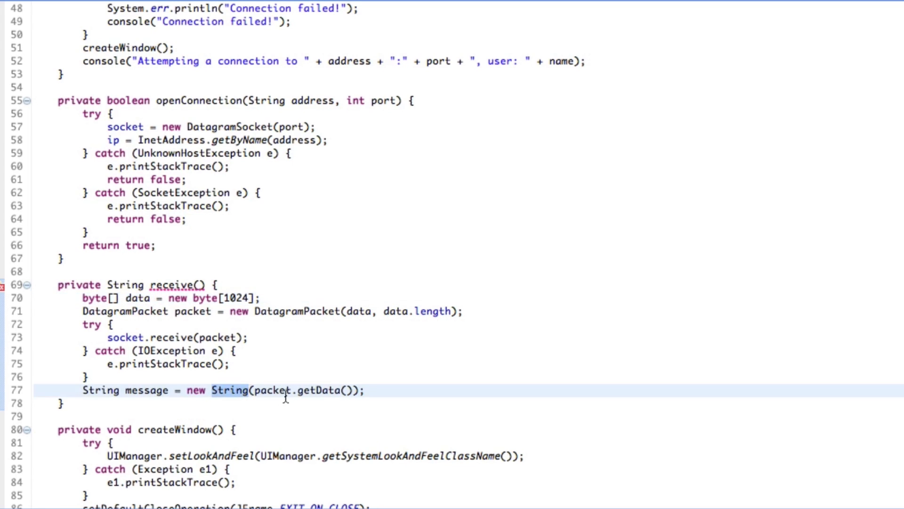
pyautogui.moveTo(283, 390)
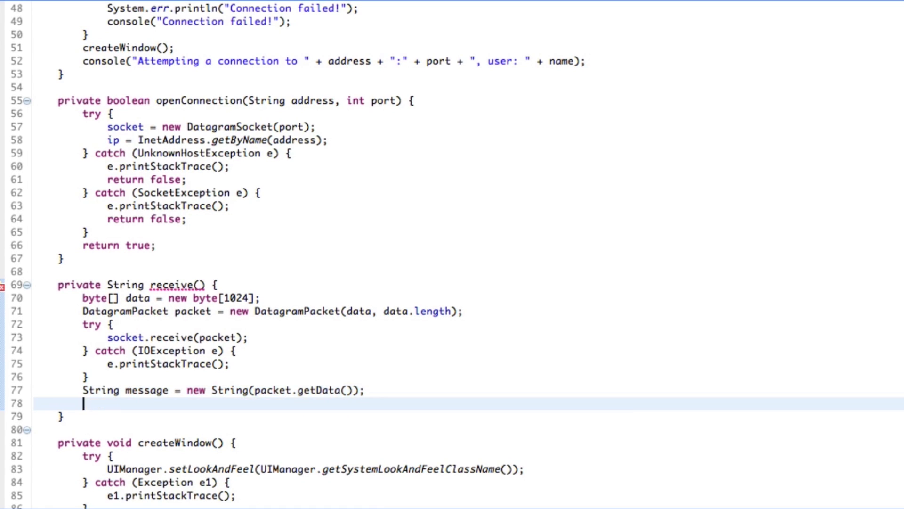
# - End receive() with 'return message;' so the method returns the built string and the error clears
pyautogui.write('return message;')
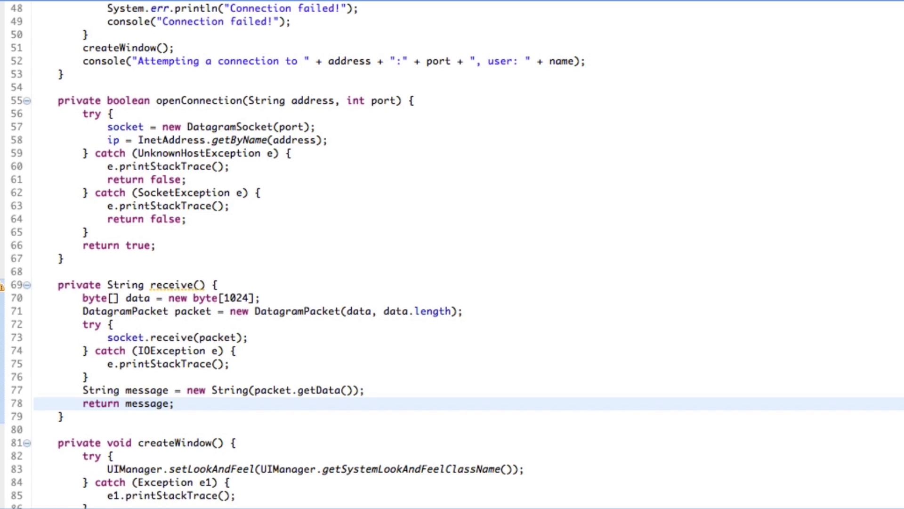
pyautogui.click(175, 404)
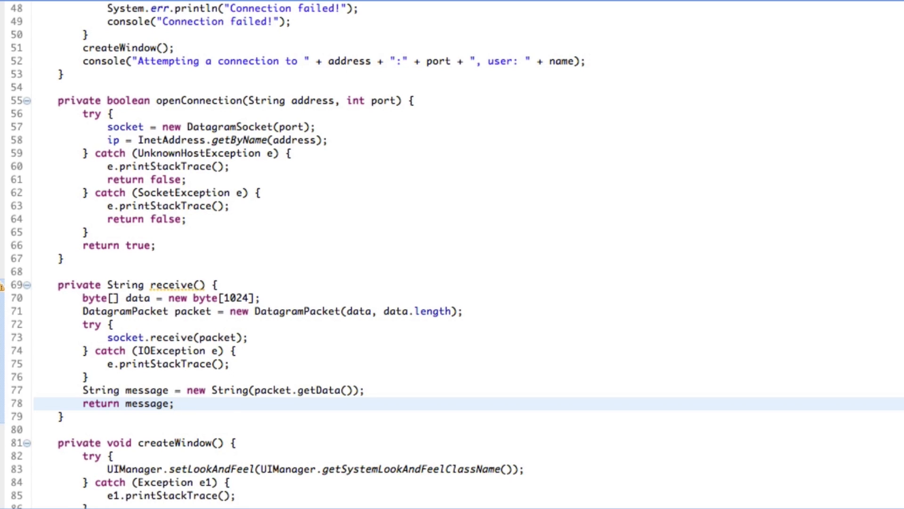
pyautogui.click(175, 403)
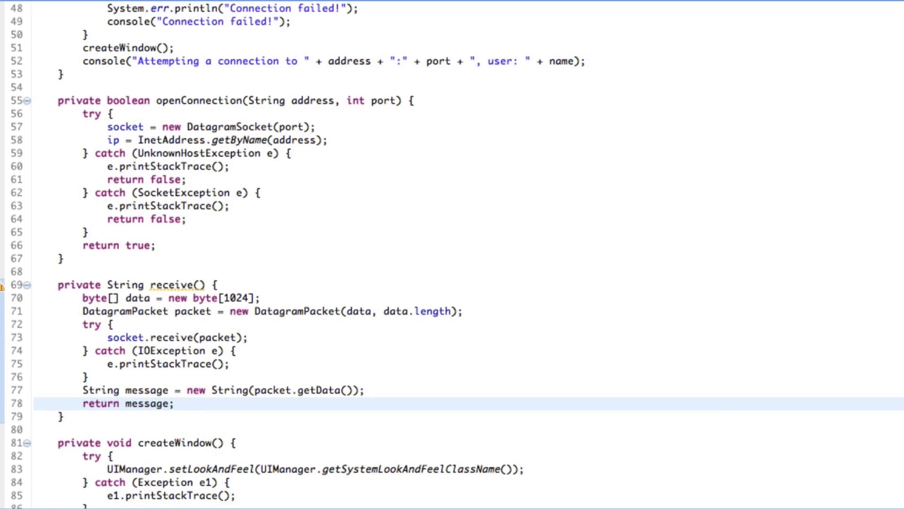
pyautogui.click(175, 403)
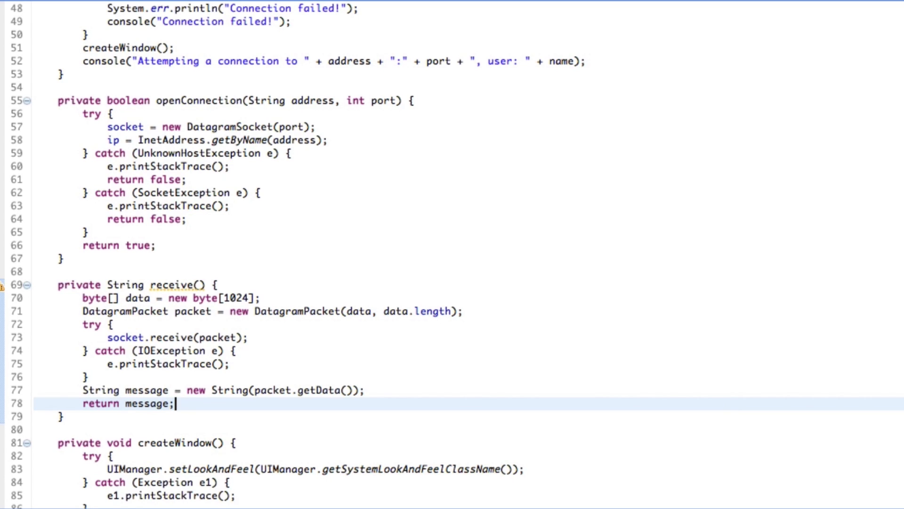
pyautogui.click(168, 337)
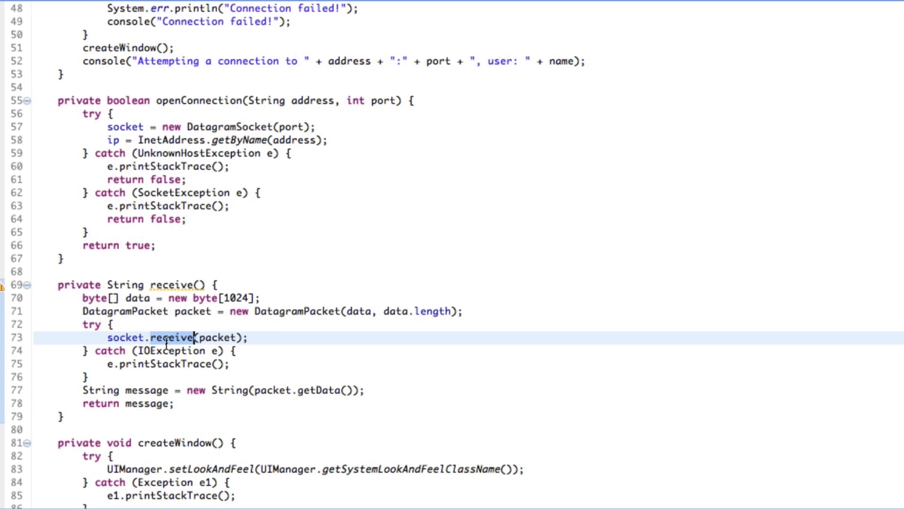
pyautogui.moveTo(178, 244)
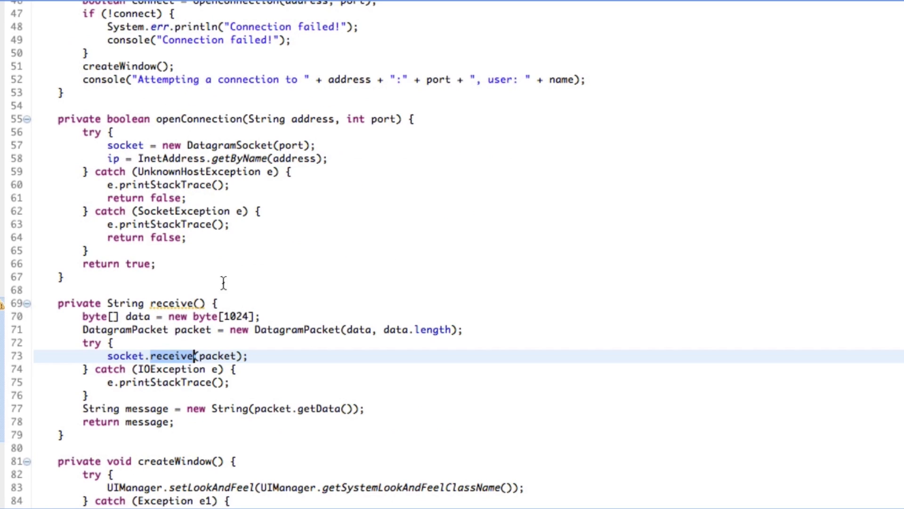
pyautogui.click(119, 263)
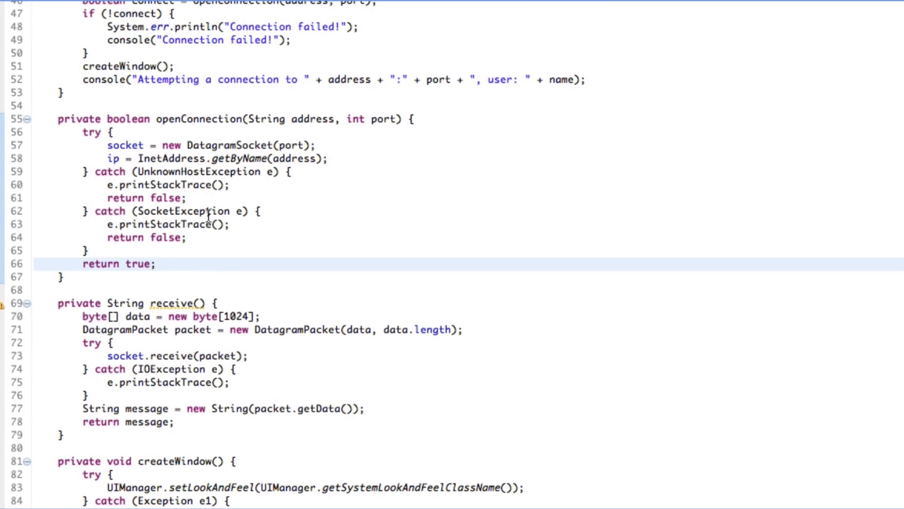
pyautogui.scroll(3)
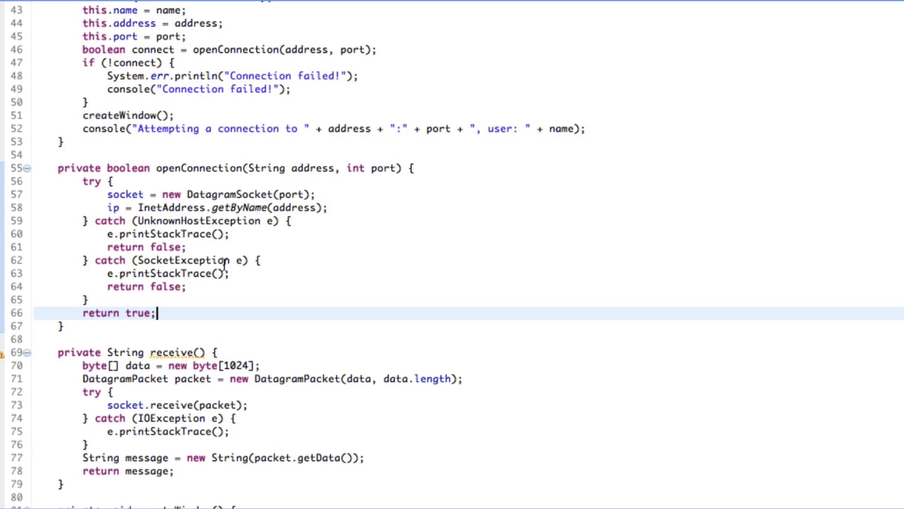
pyautogui.scroll(-3)
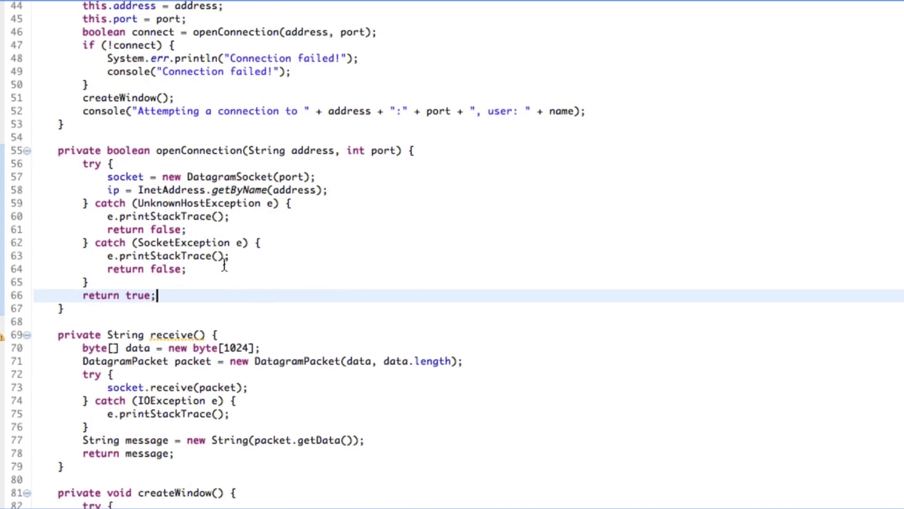
pyautogui.scroll(-3)
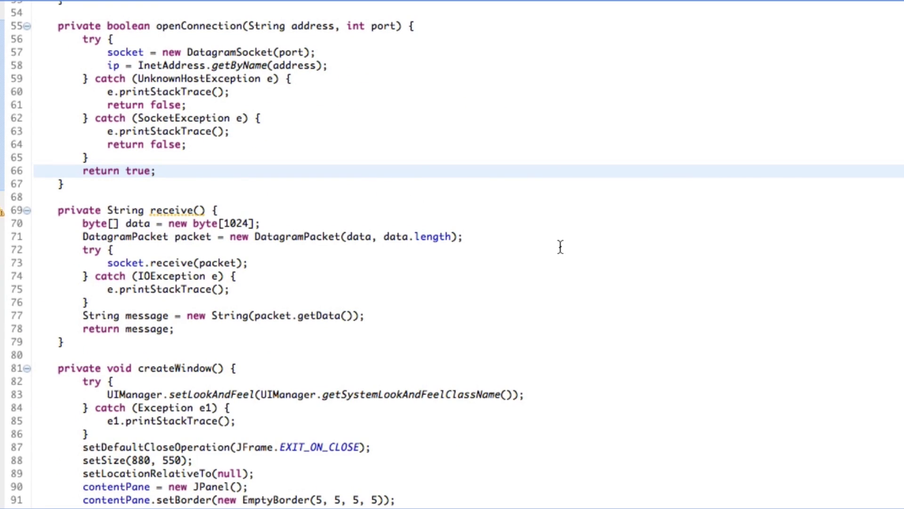
pyautogui.click(155, 171)
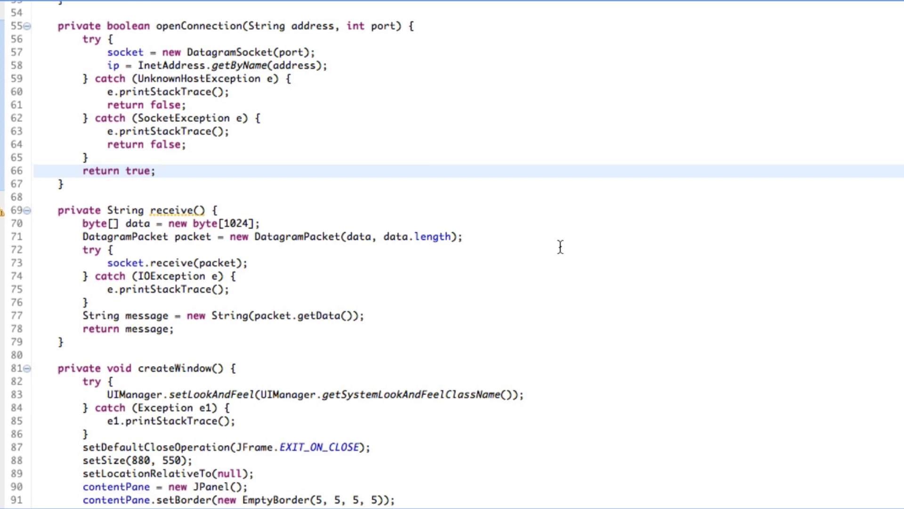
pyautogui.moveTo(385, 268)
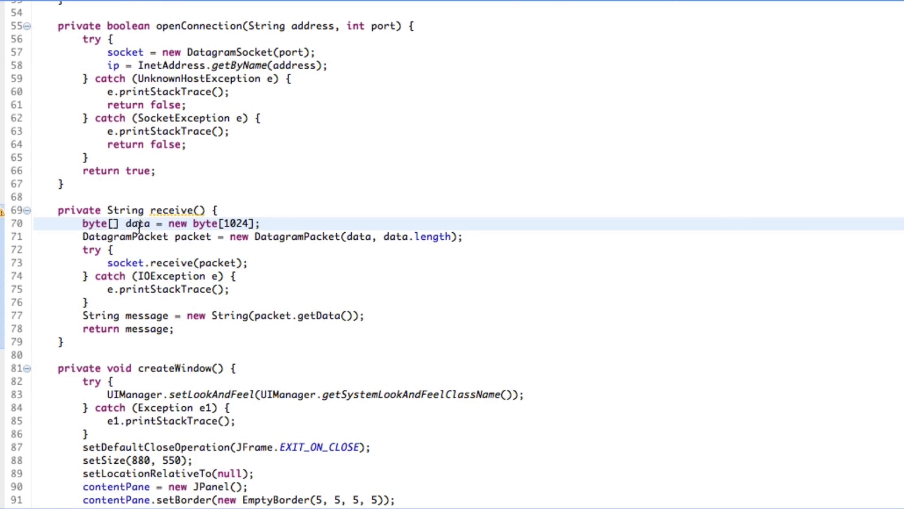
pyautogui.moveTo(115, 237)
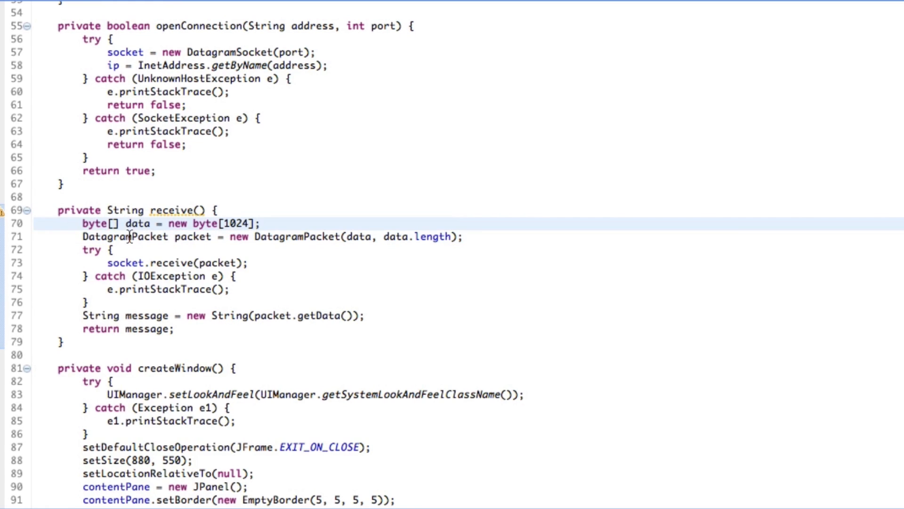
pyautogui.moveTo(173, 262)
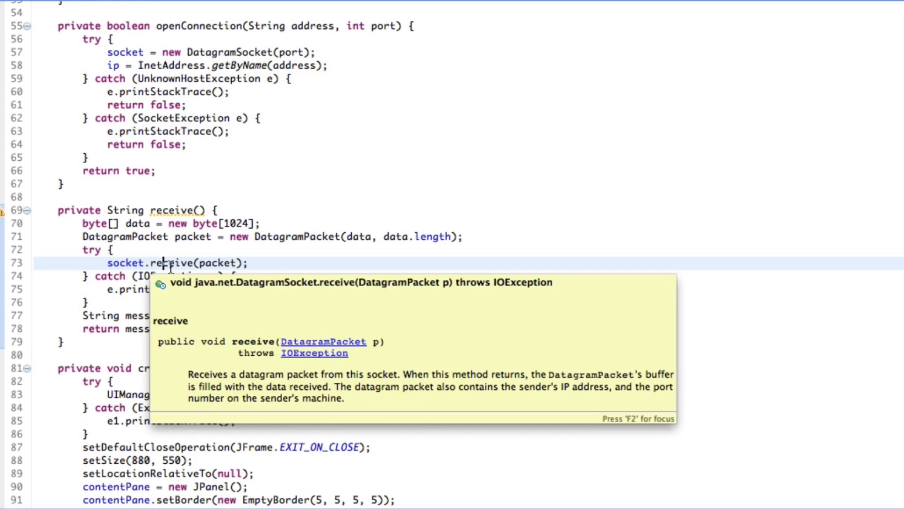